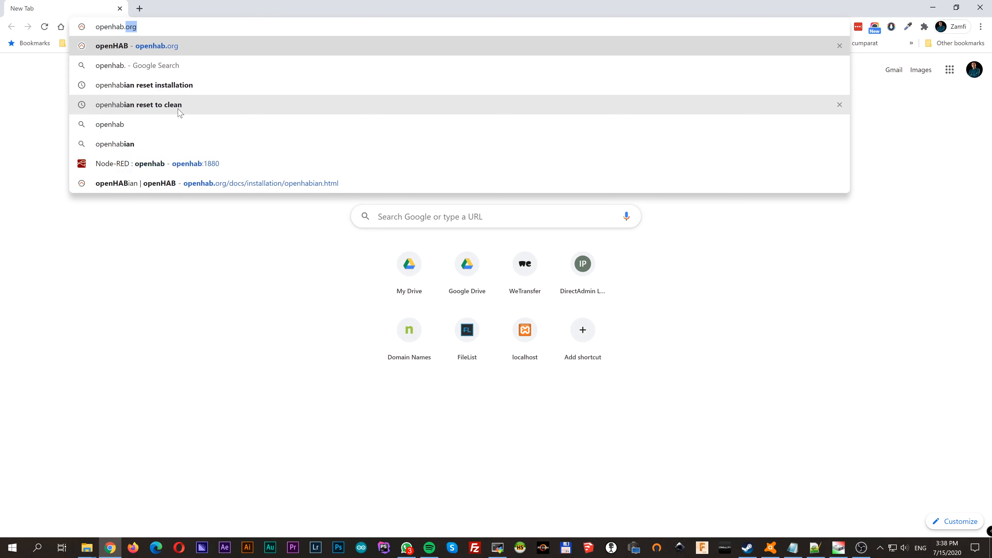
Step: Go to the openHABian docs page's Raspberry Pi prepackaged SD card image section
click(111, 46)
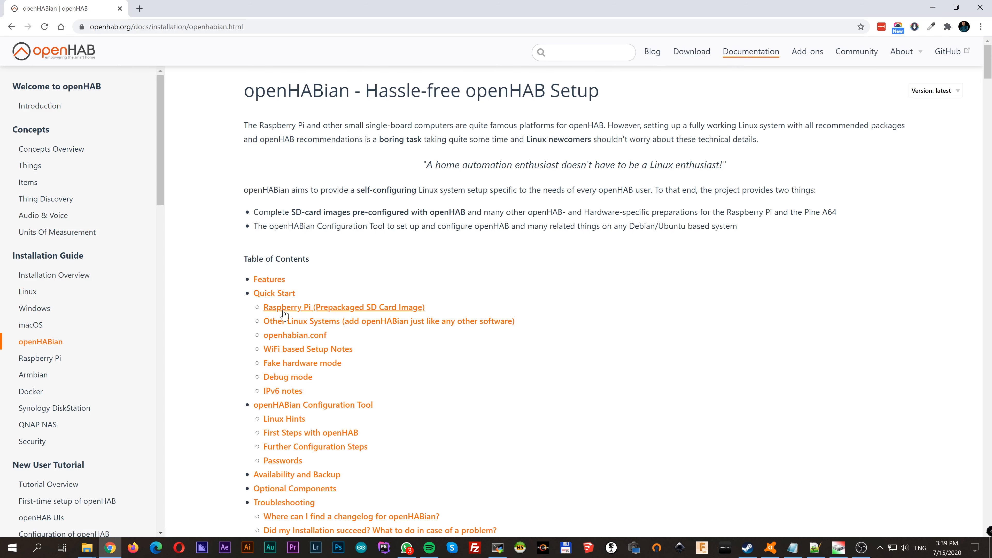
click(344, 308)
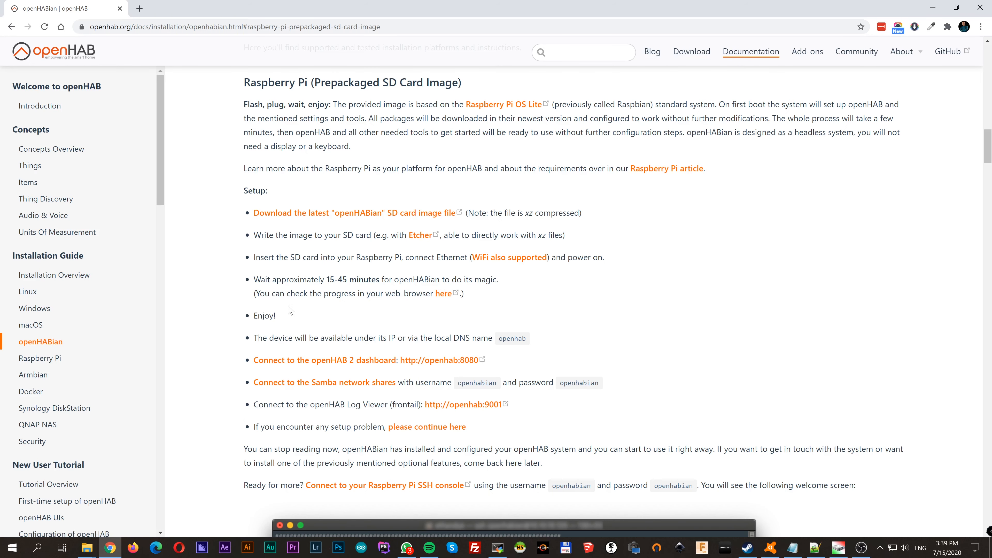
mouse_move(272, 315)
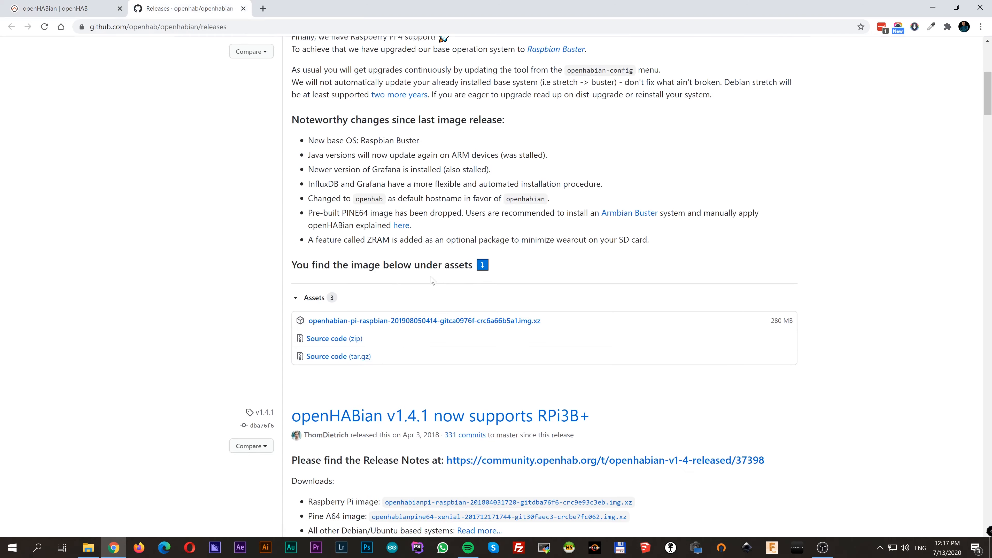
Step: Download the openhabian-pi-raspbian .img.xz asset from GitHub and save it to the Desktop
click(422, 321)
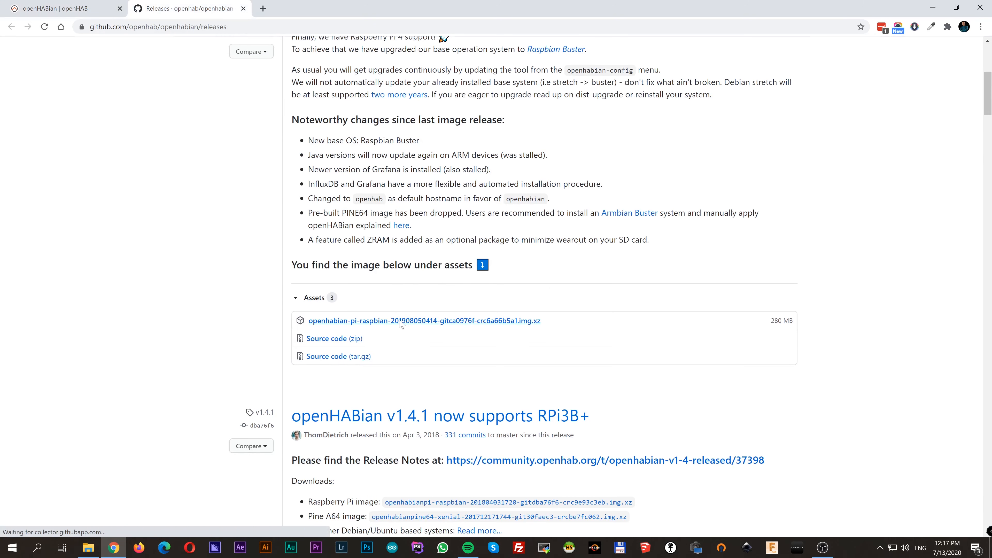
click(422, 321)
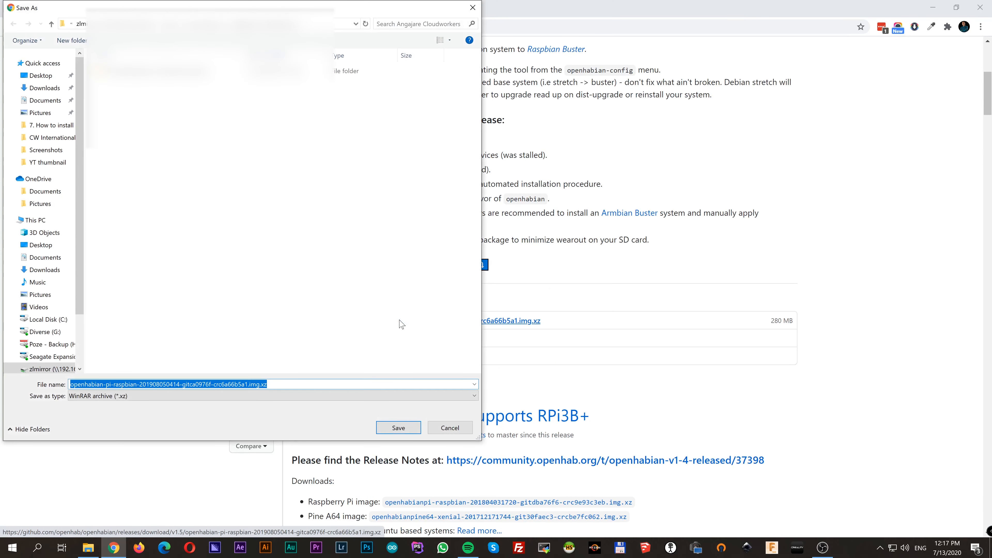
click(40, 245)
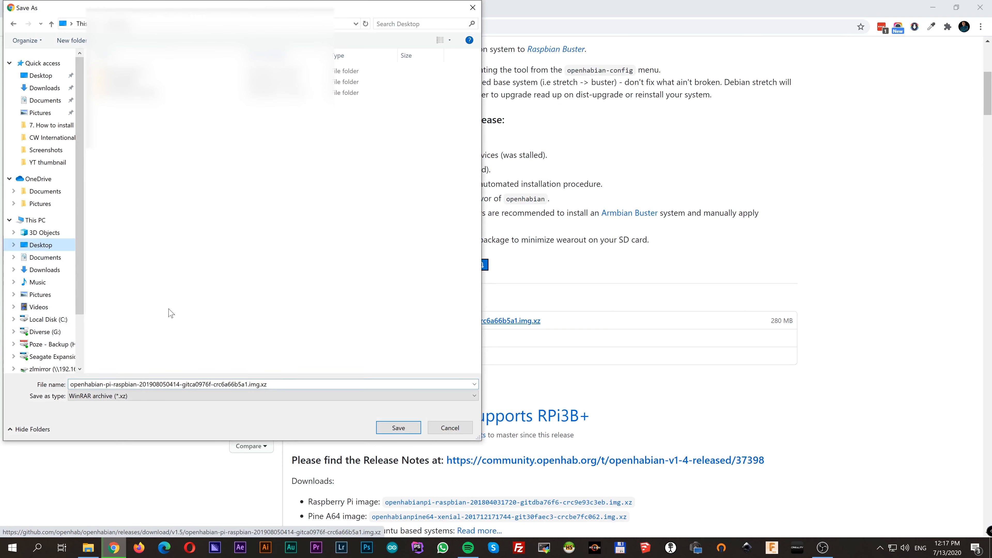
click(398, 428)
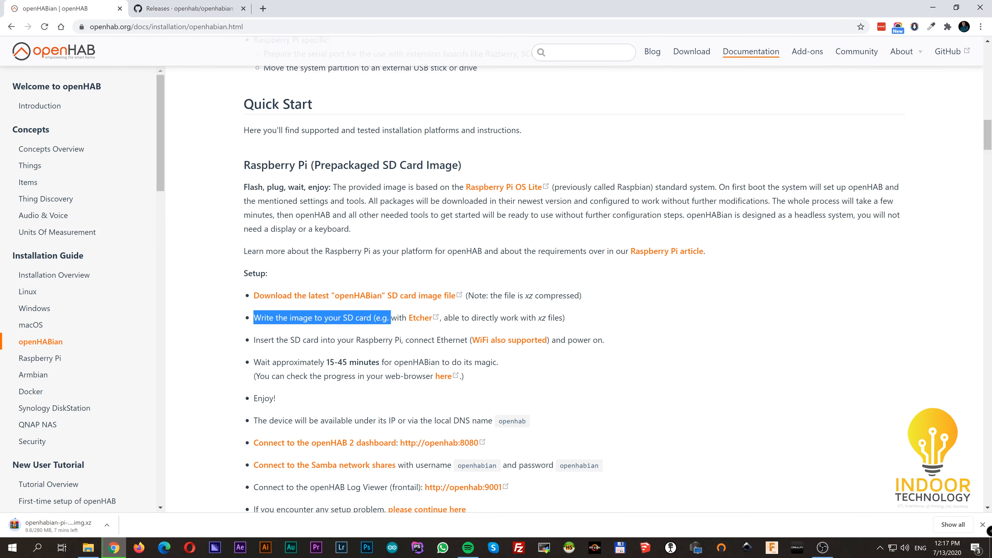
Step: Download the Etcher installer for Windows from the balenaEtcher site
click(420, 318)
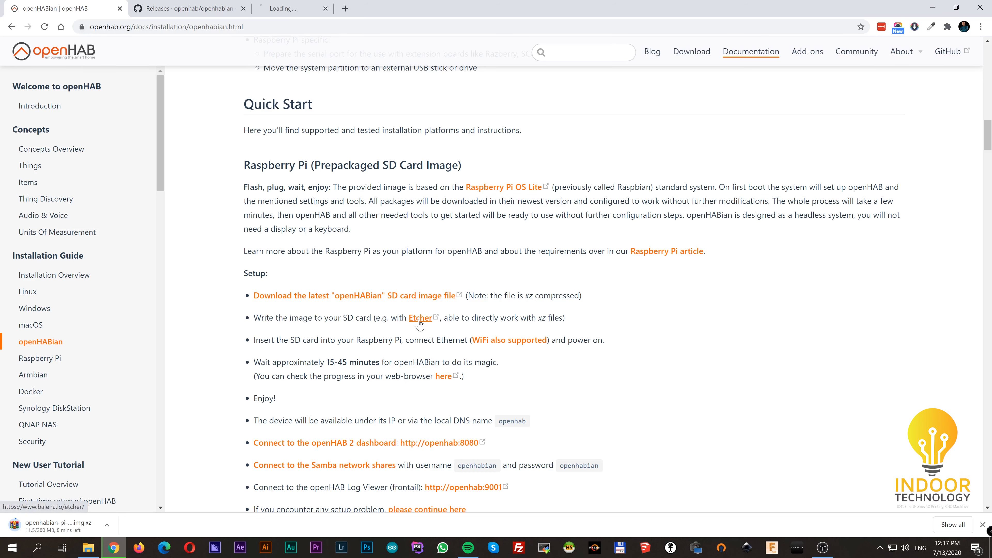
click(419, 317)
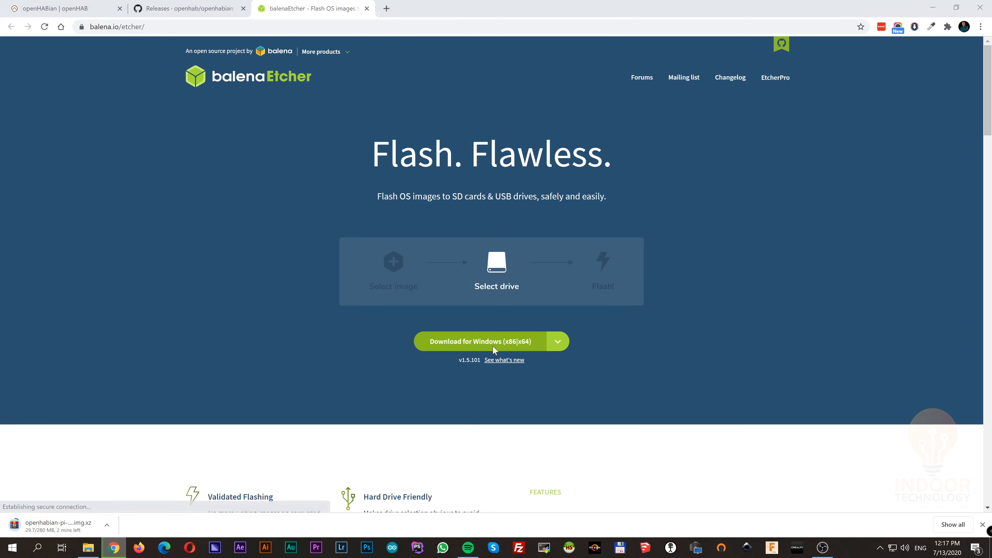
click(477, 341)
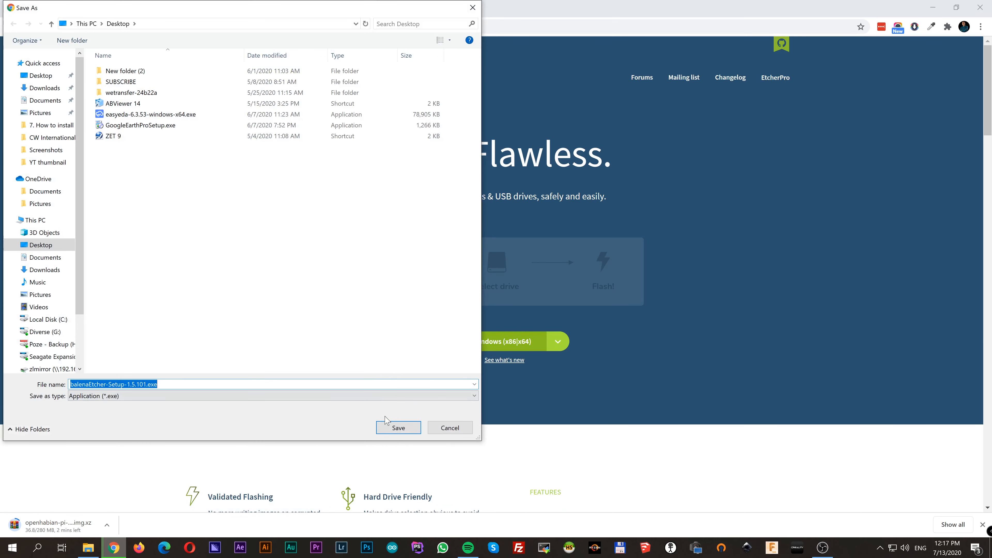
click(398, 428)
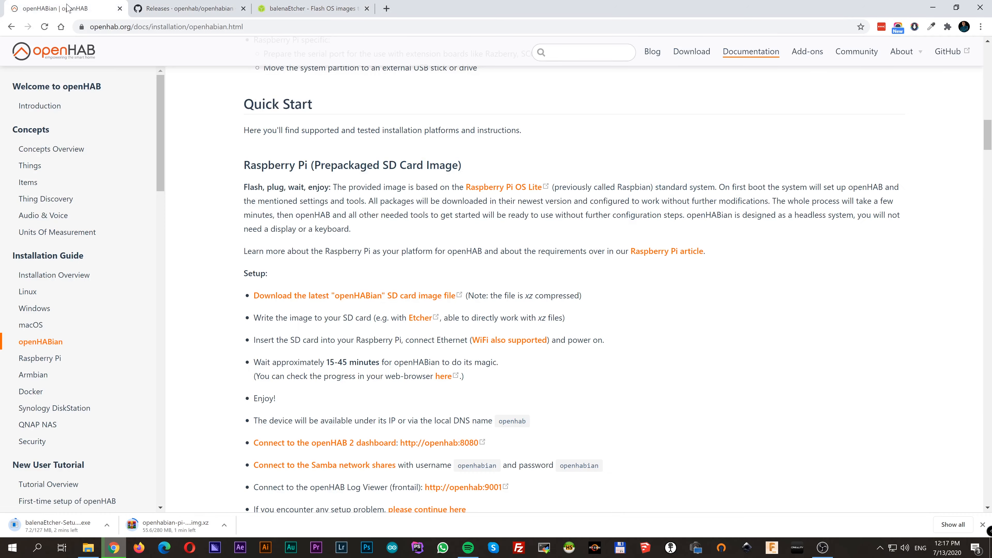
scroll(down, 3)
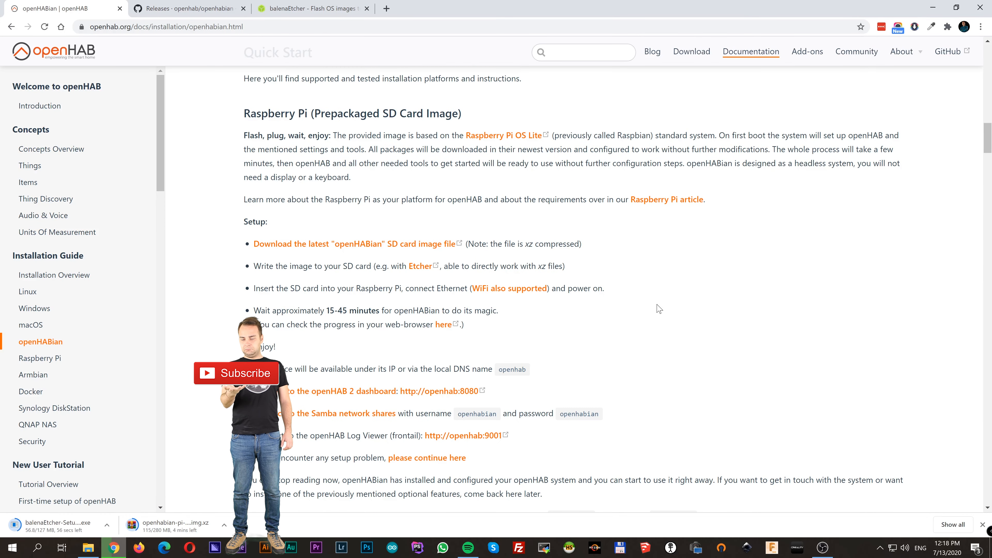
mouse_move(594, 336)
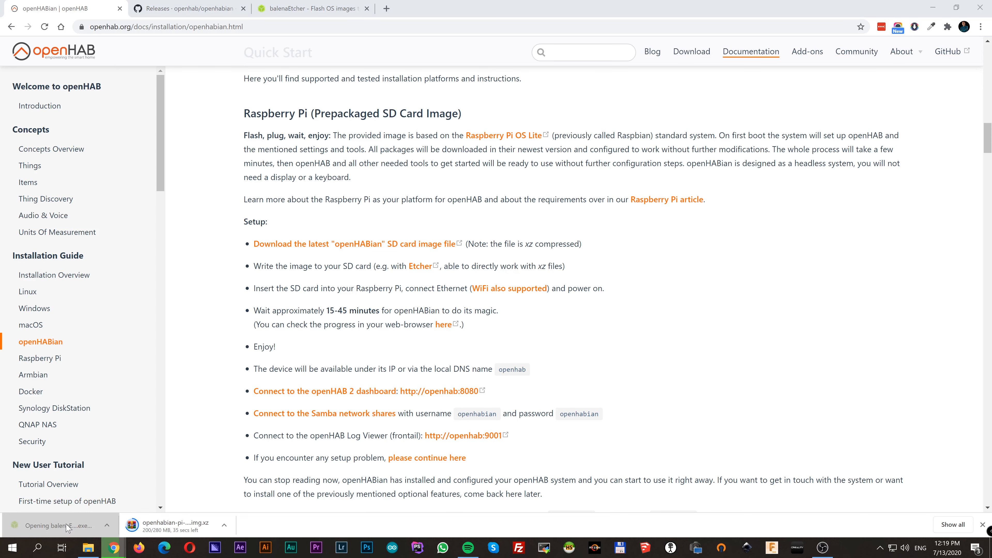
Step: Run the downloaded Etcher installer and accept its license agreement
click(57, 526)
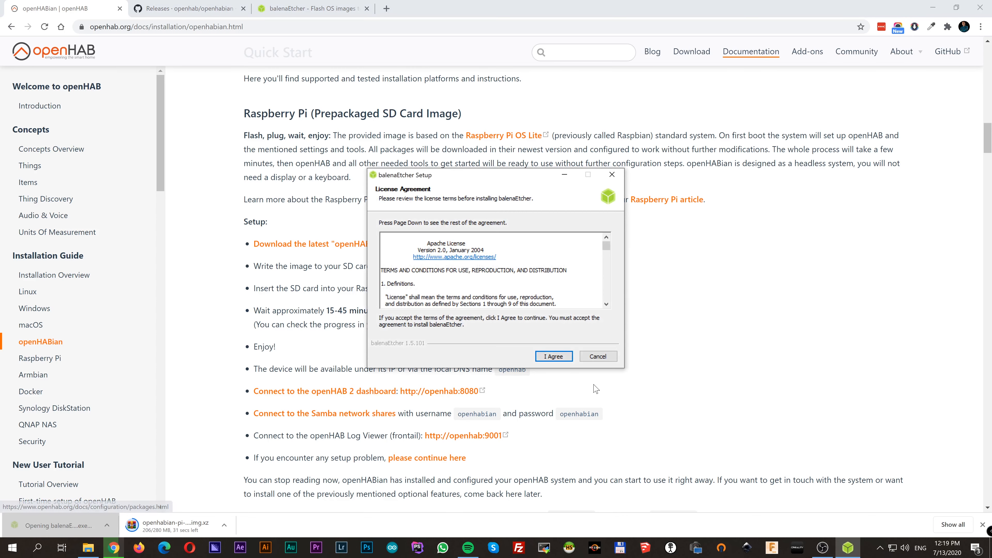
click(553, 356)
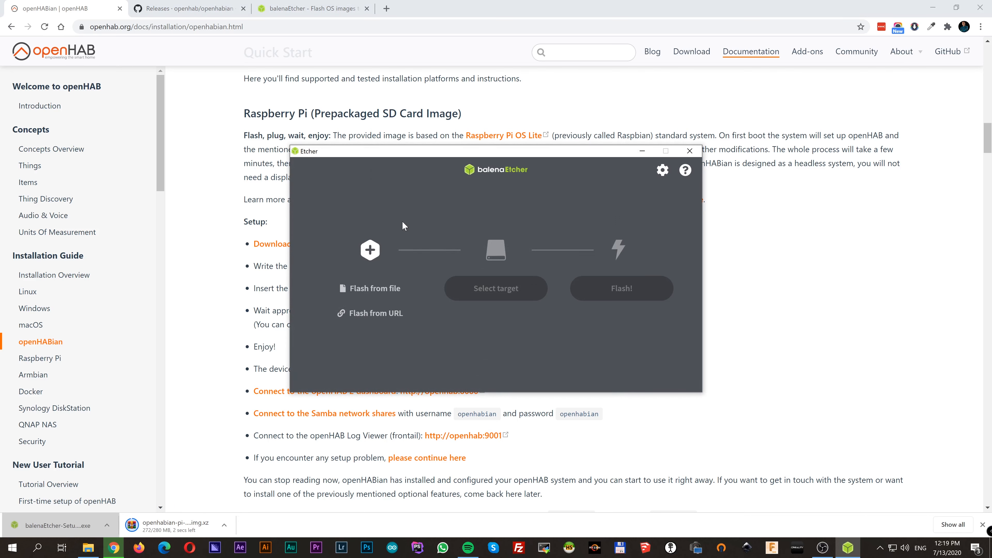
mouse_move(397, 234)
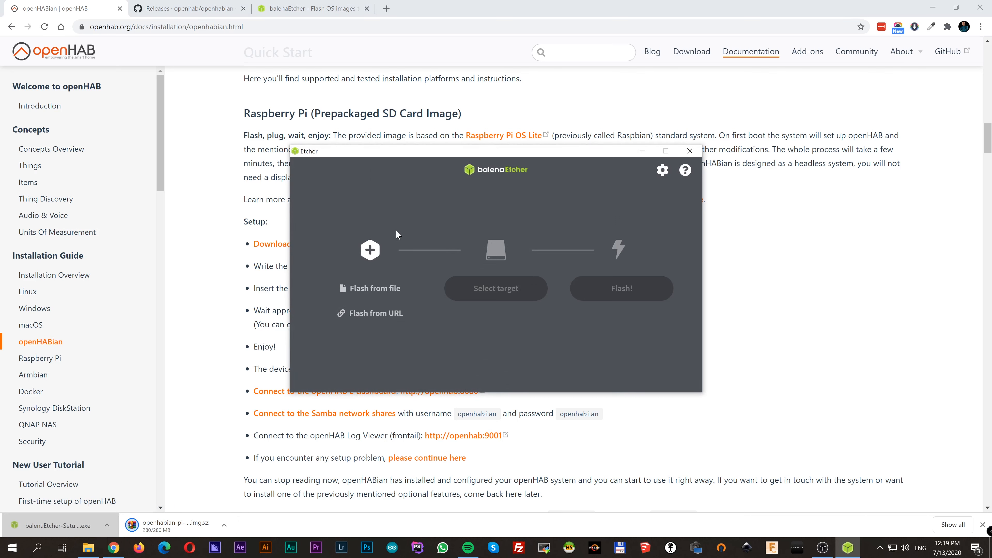
mouse_move(370, 288)
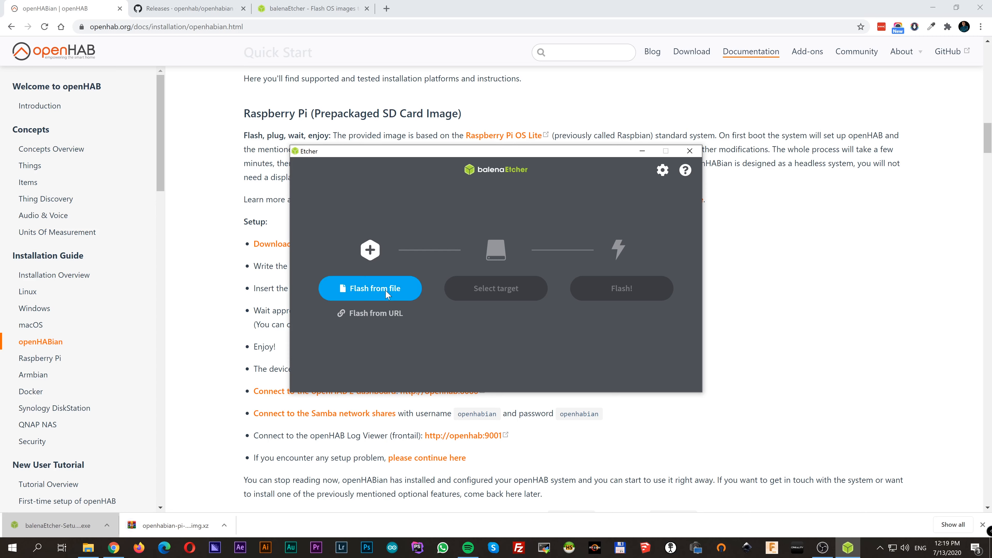
Step: Select the openHABian image as source and the Generic USB3.0 SD card reader as target
click(369, 288)
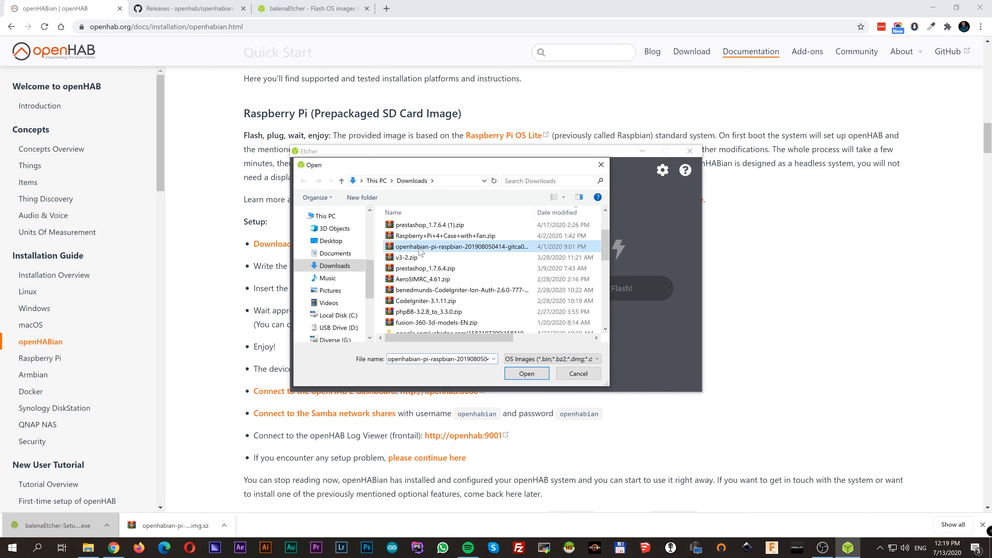
click(526, 373)
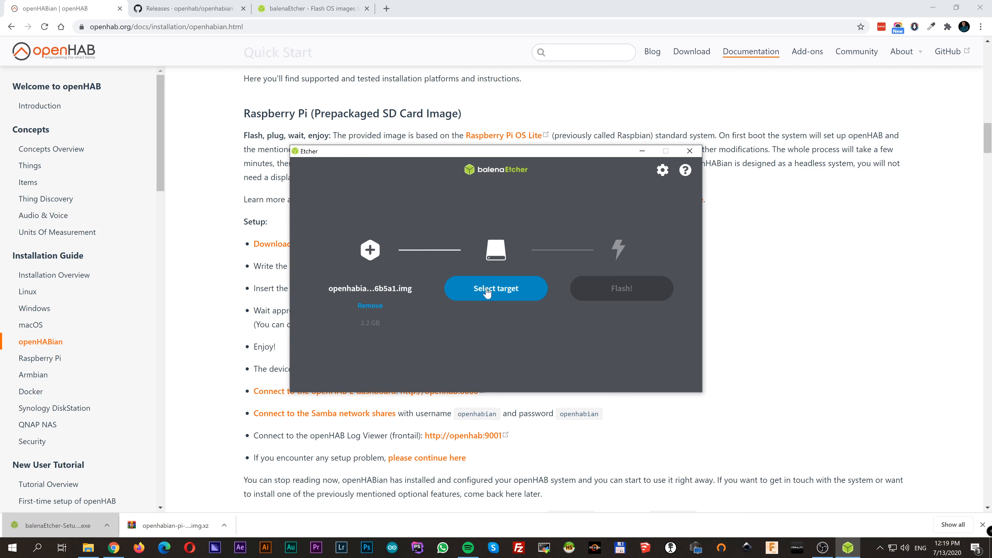
click(495, 288)
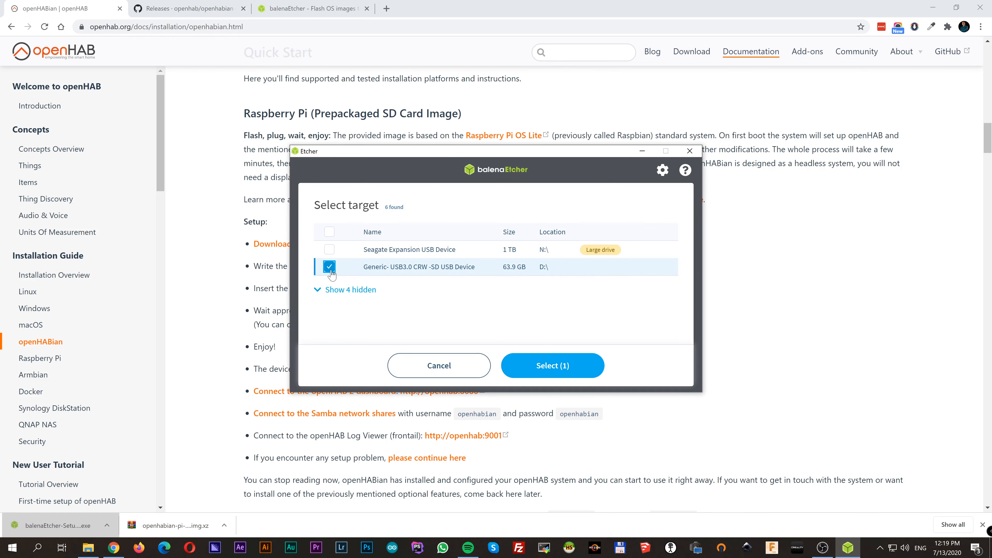
click(350, 290)
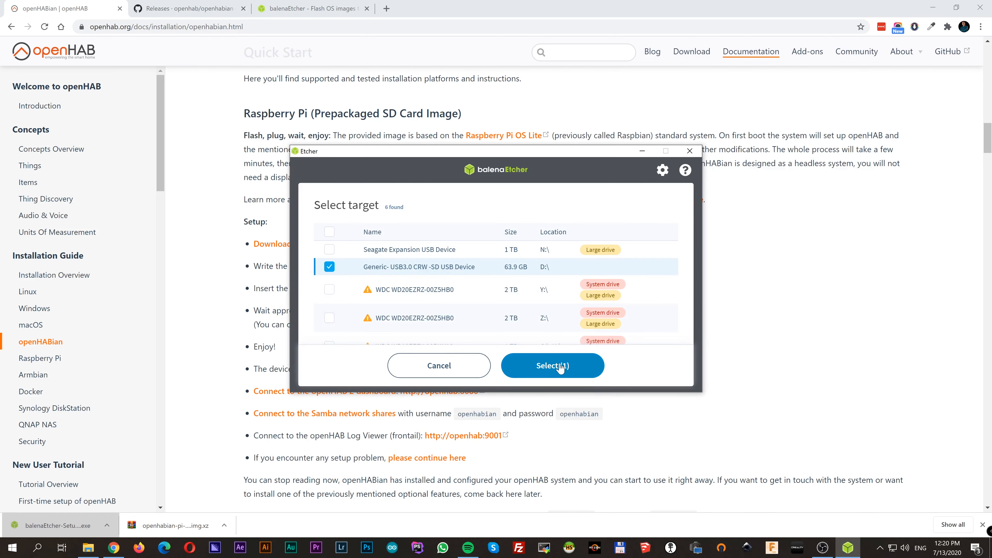
click(552, 366)
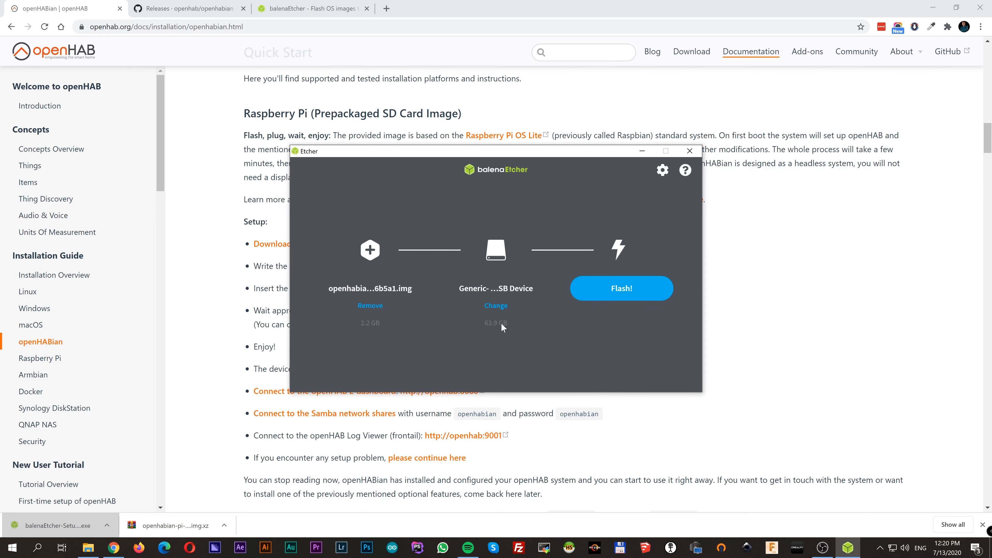
Step: Flash the image to the SD card and close Etcher after 'Flash Complete!'
click(621, 288)
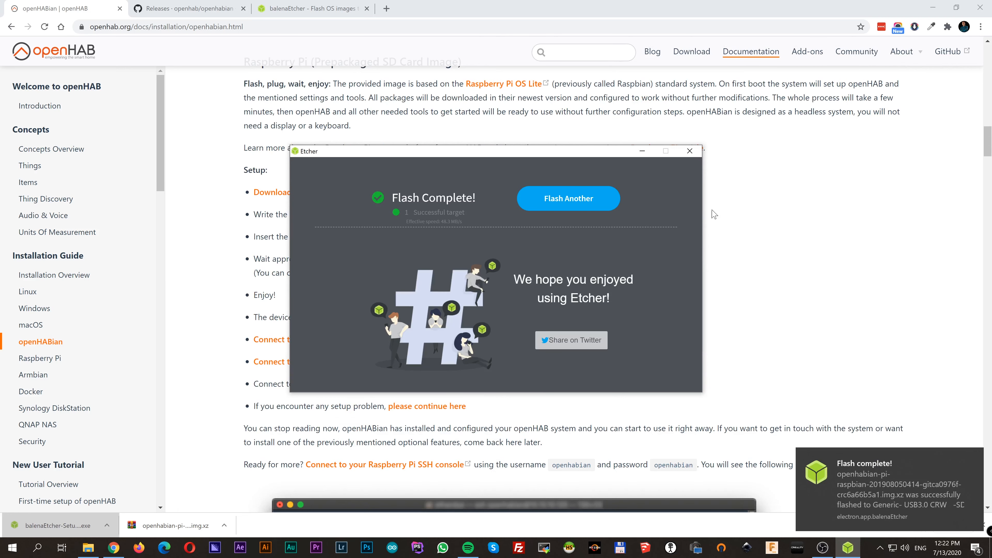
mouse_move(690, 152)
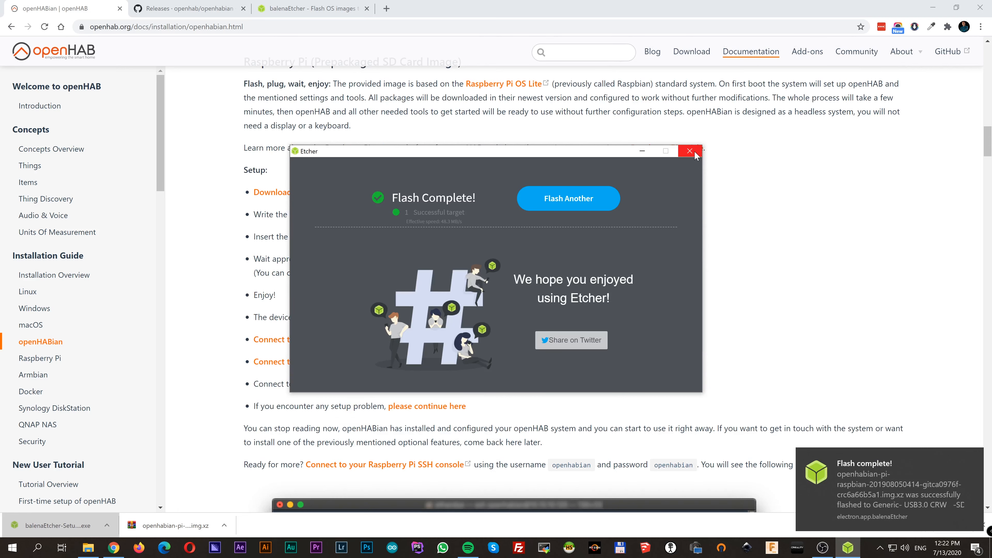
click(689, 152)
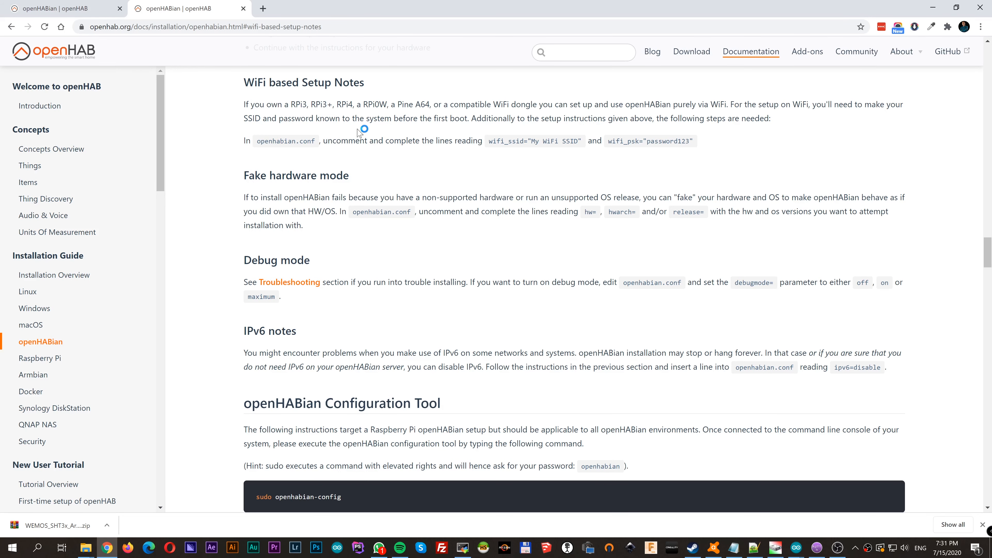
mouse_move(359, 132)
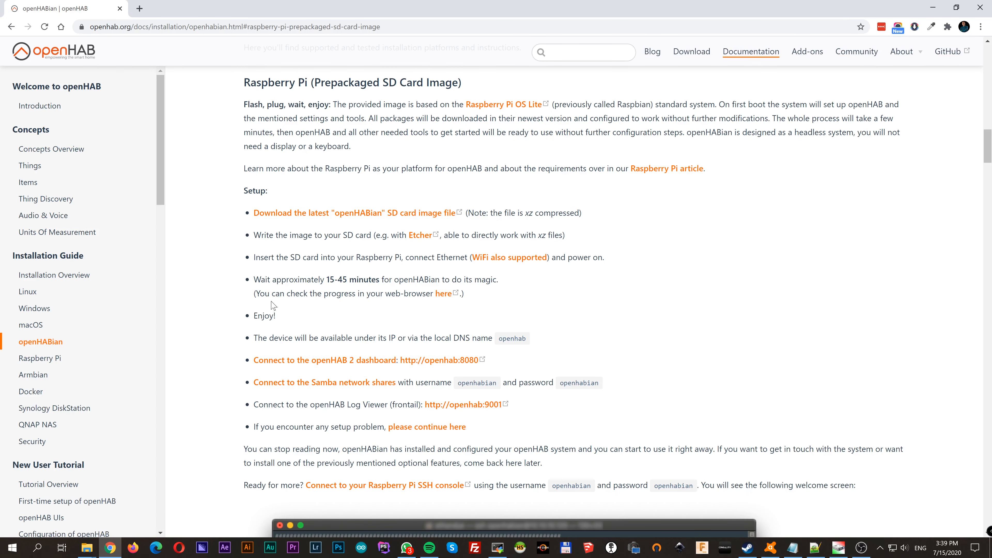
mouse_move(443, 293)
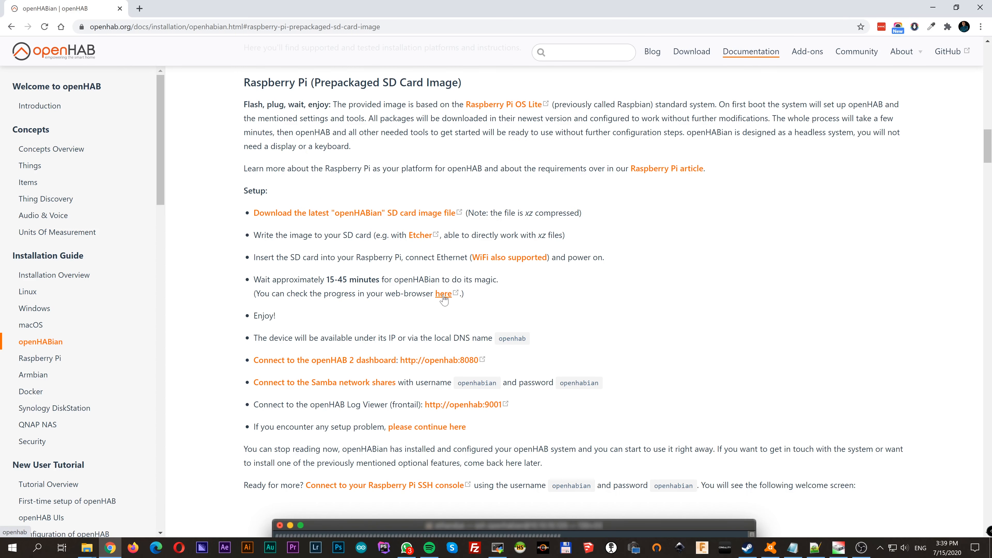
click(443, 294)
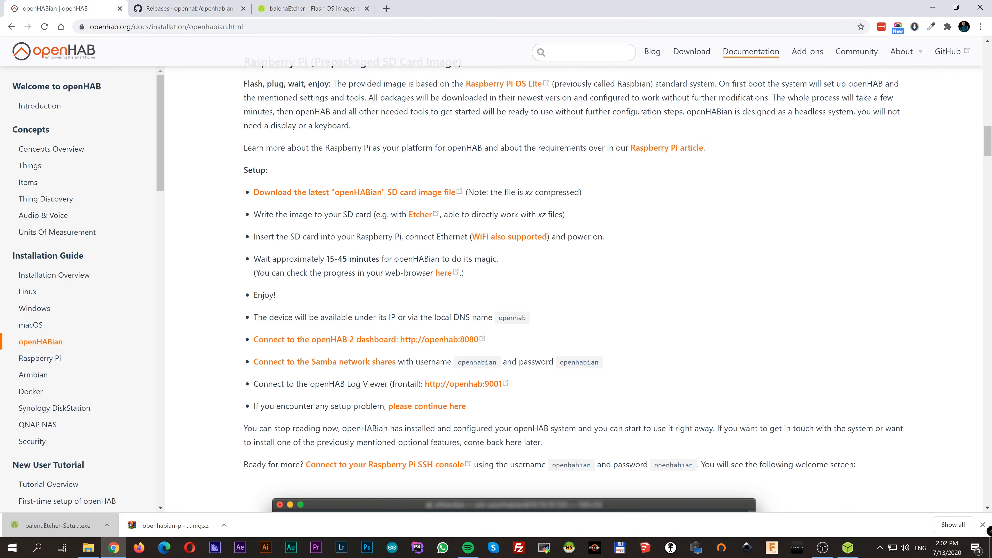
mouse_move(292, 349)
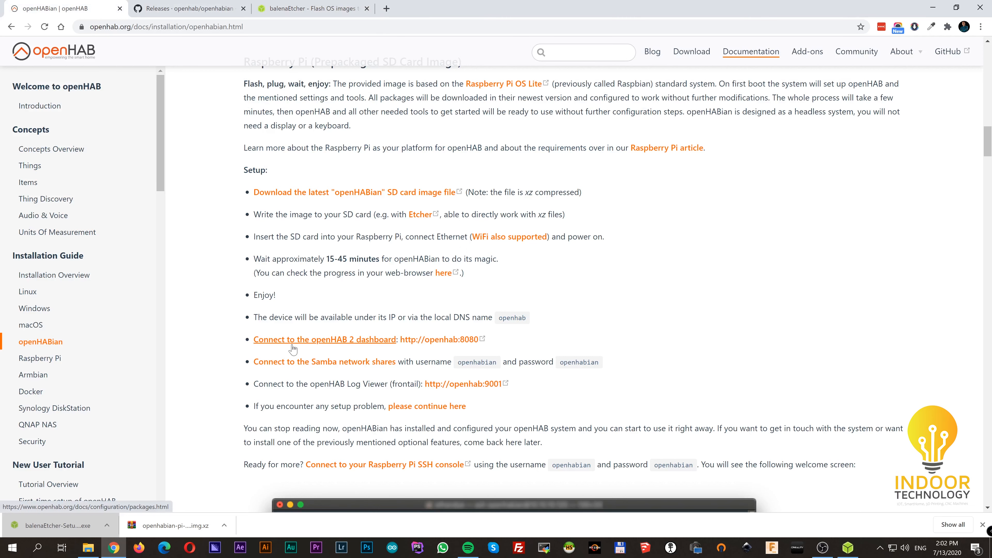
mouse_move(446, 342)
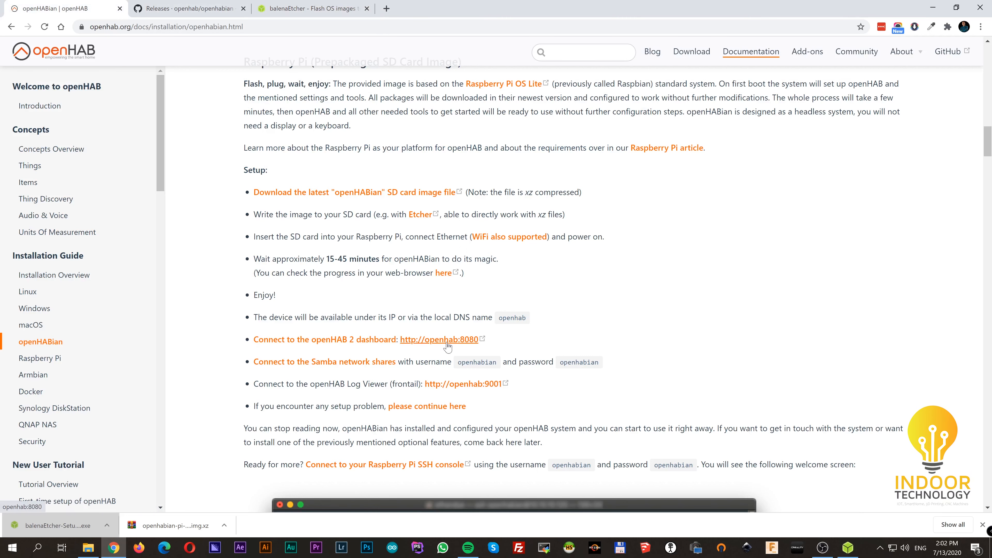
click(439, 340)
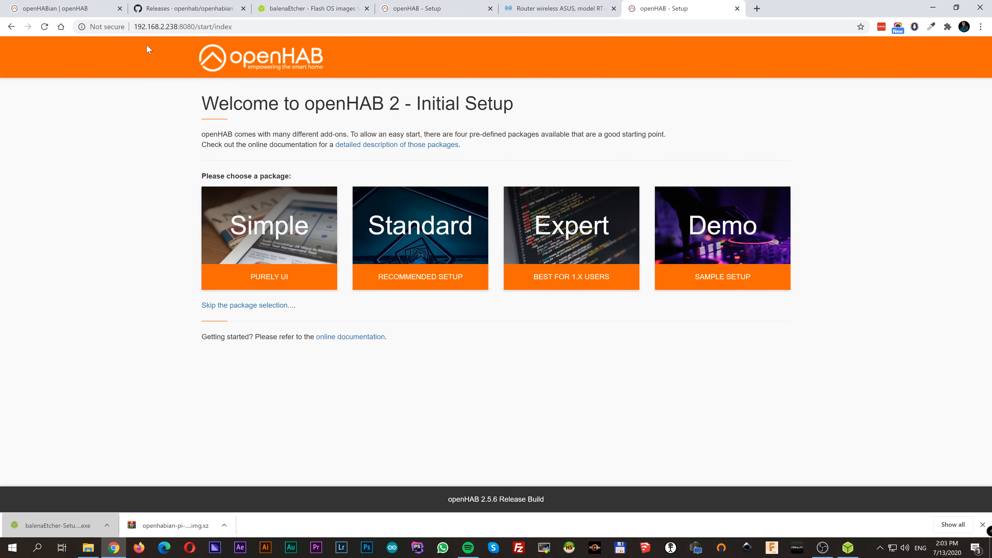
Step: Close the extra 'openHAB - Setup' tab opened via the IP address
click(736, 8)
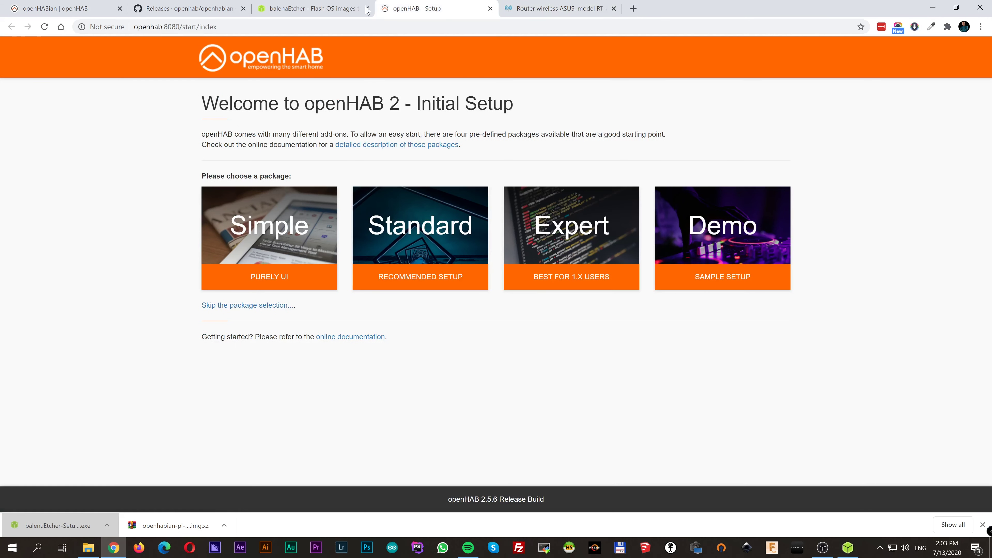
mouse_move(107, 314)
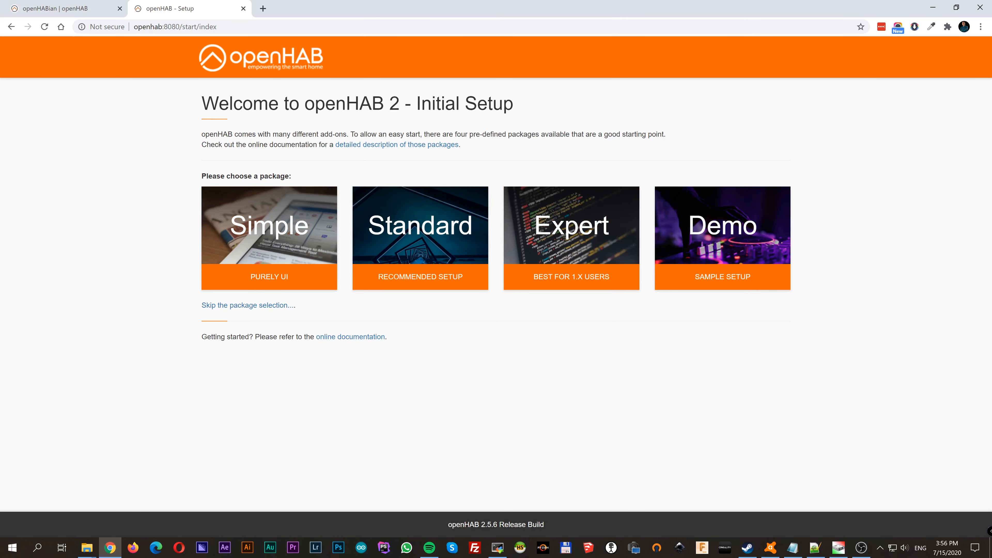
mouse_move(420, 222)
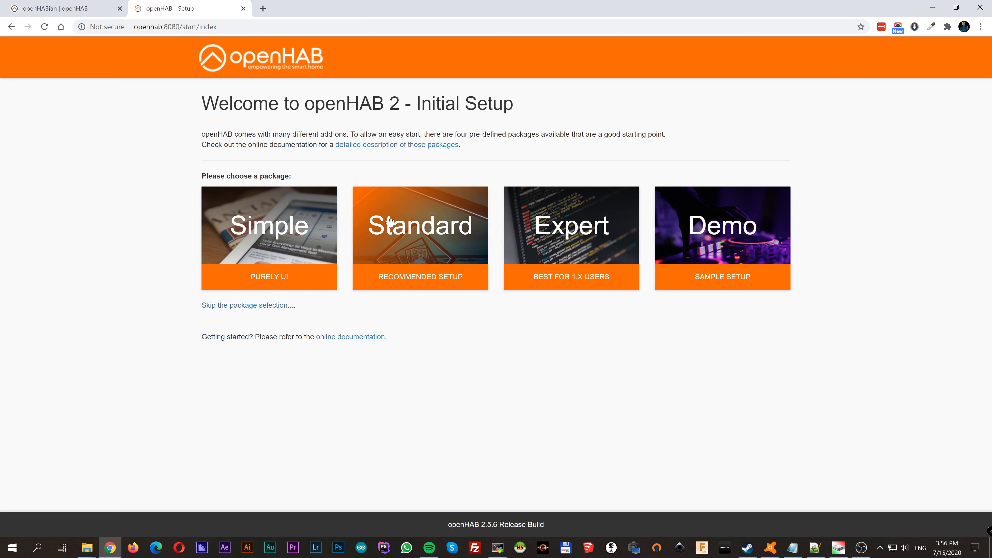
mouse_move(425, 234)
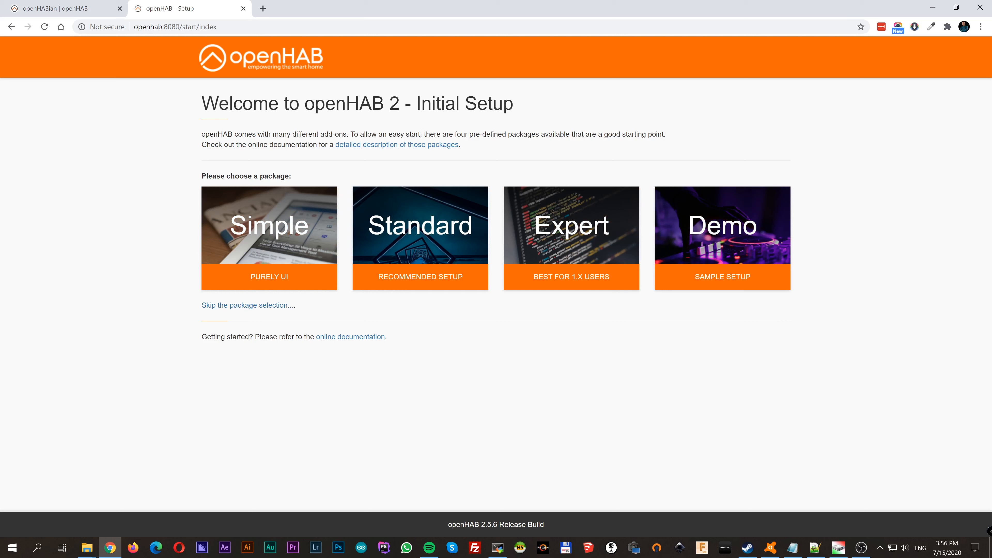
mouse_move(459, 150)
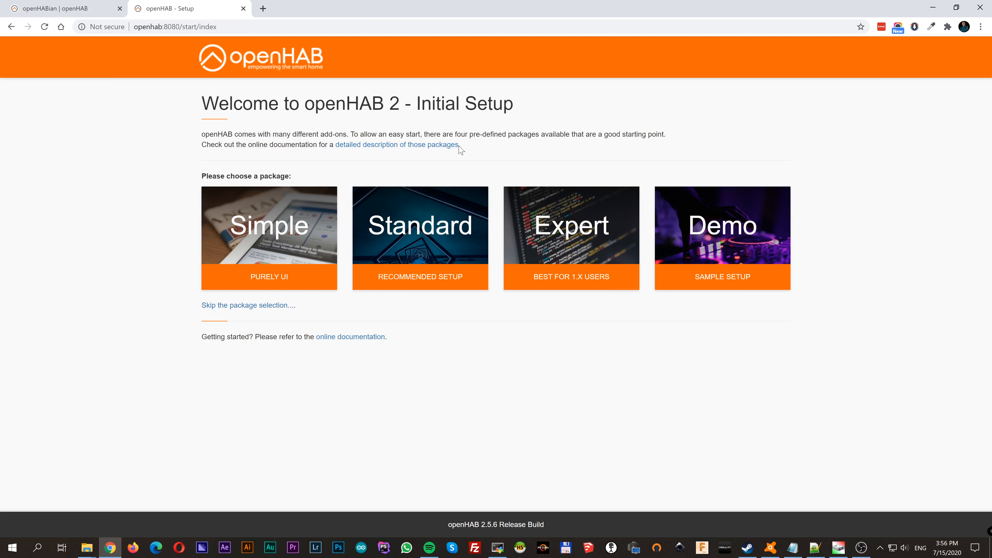
mouse_move(446, 169)
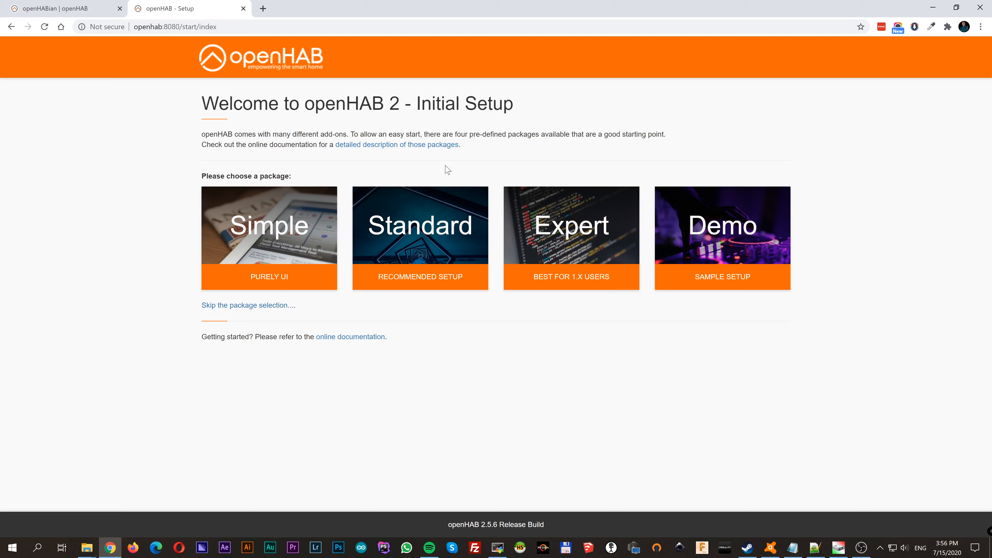
Step: Choose the Demo 'Sample Setup' package and reload until the UI tiles appear
click(248, 304)
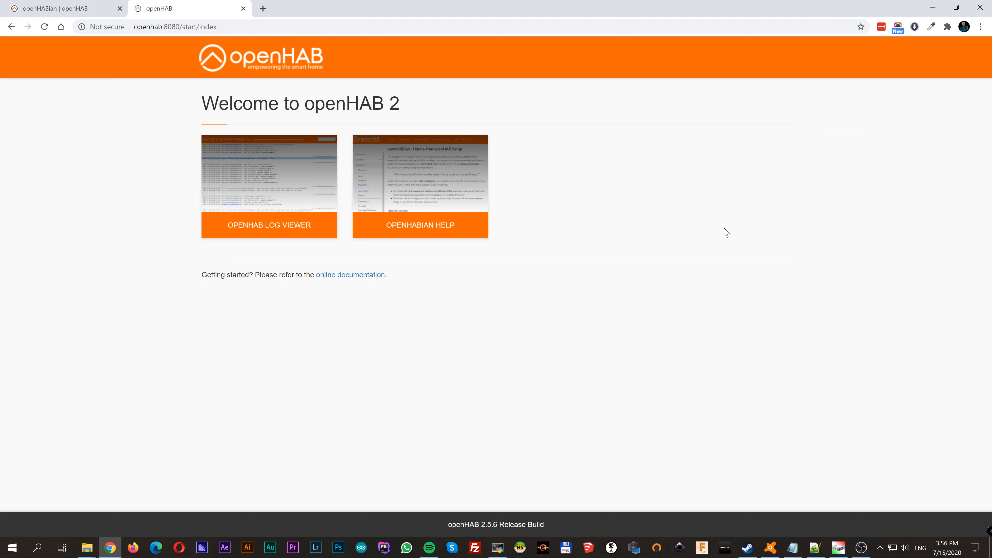
mouse_move(729, 253)
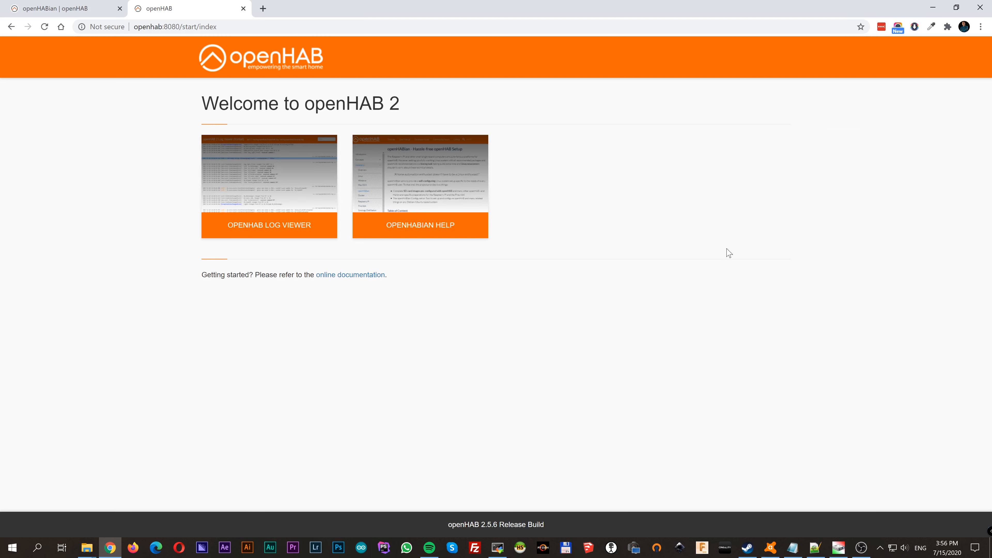
mouse_move(590, 231)
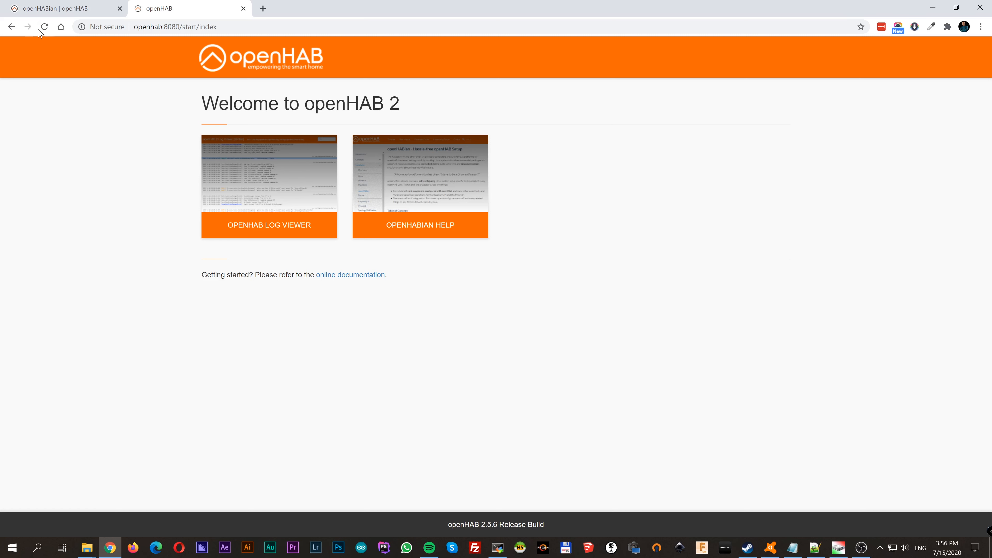
click(43, 27)
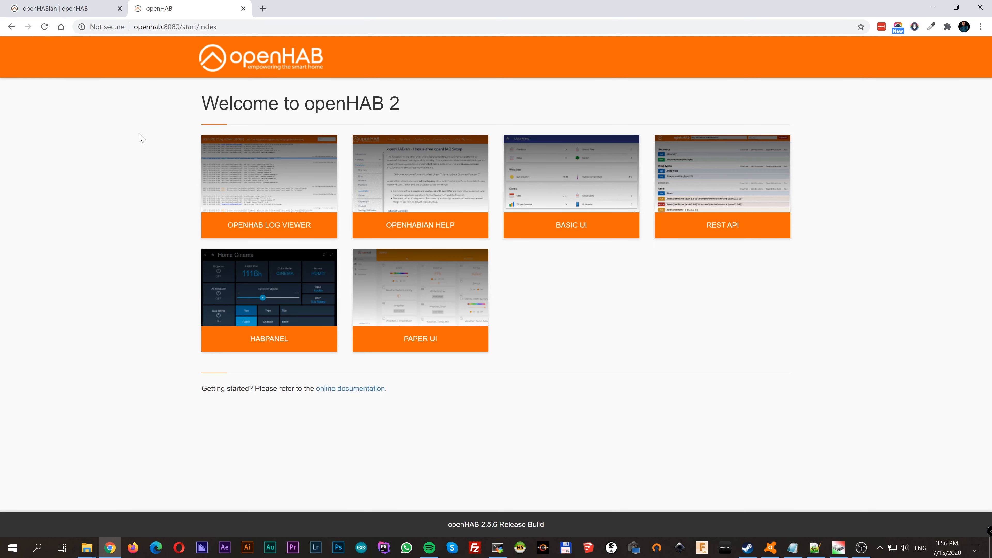
mouse_move(16, 122)
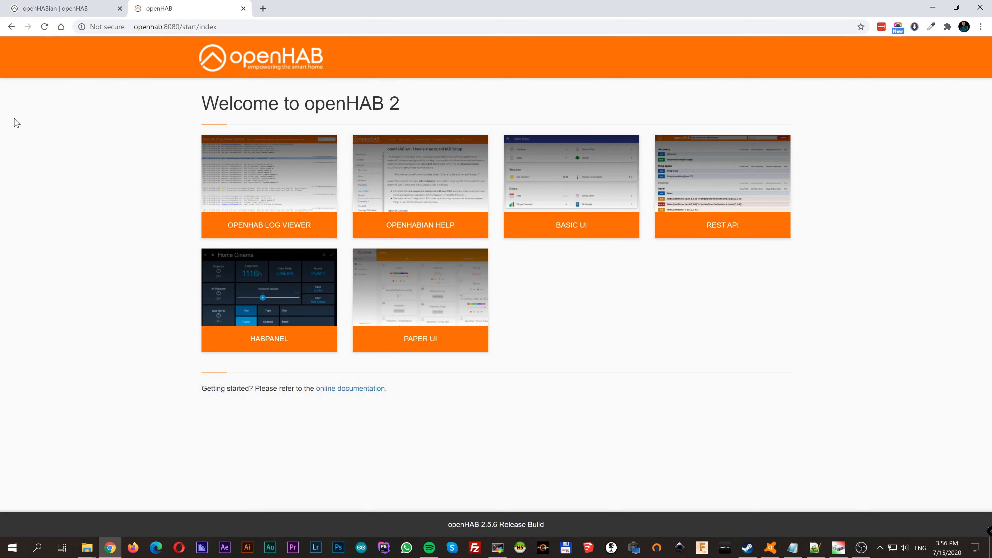
mouse_move(315, 178)
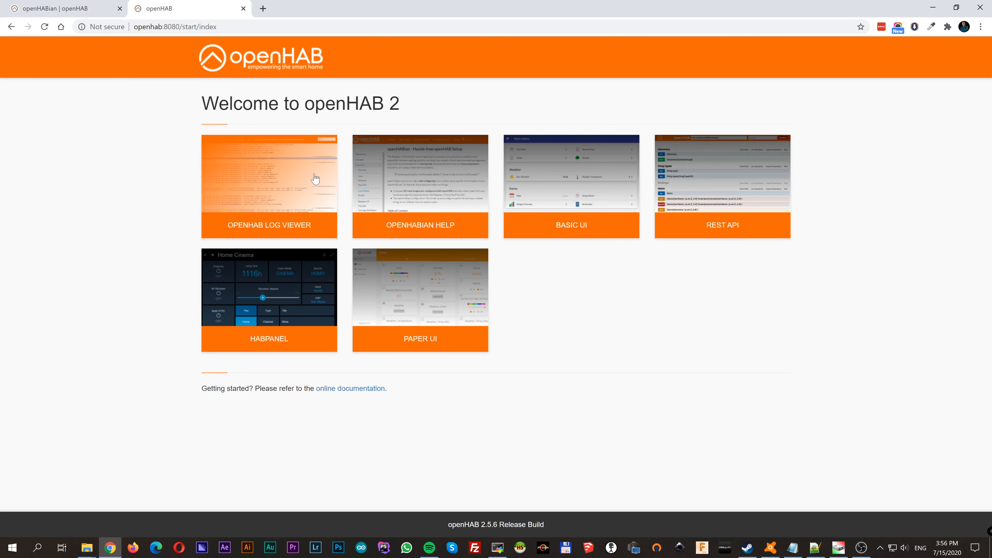
Step: In Basic UI's Bathroom page, turn on Mirror and Bath heating and lower the shutter
click(570, 225)
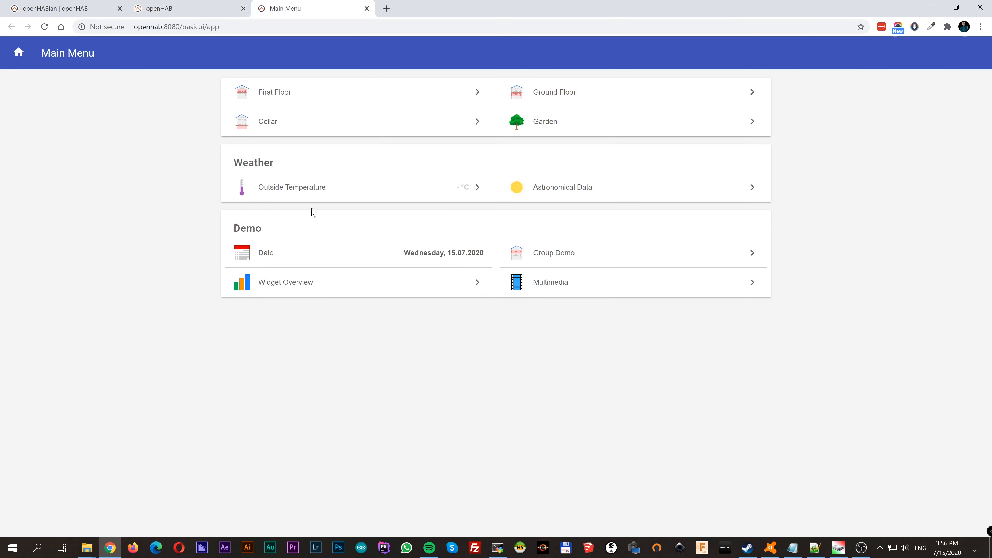
mouse_move(381, 77)
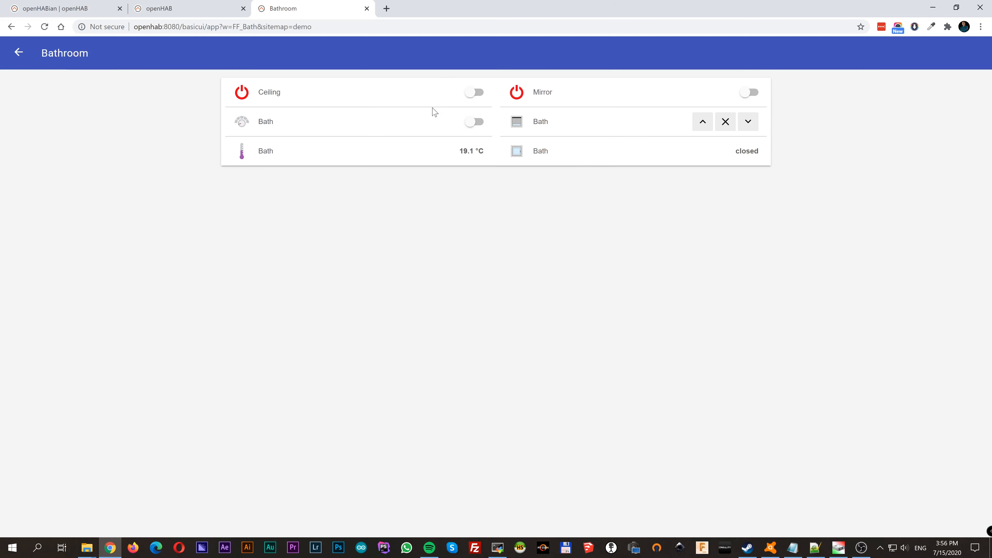
click(474, 92)
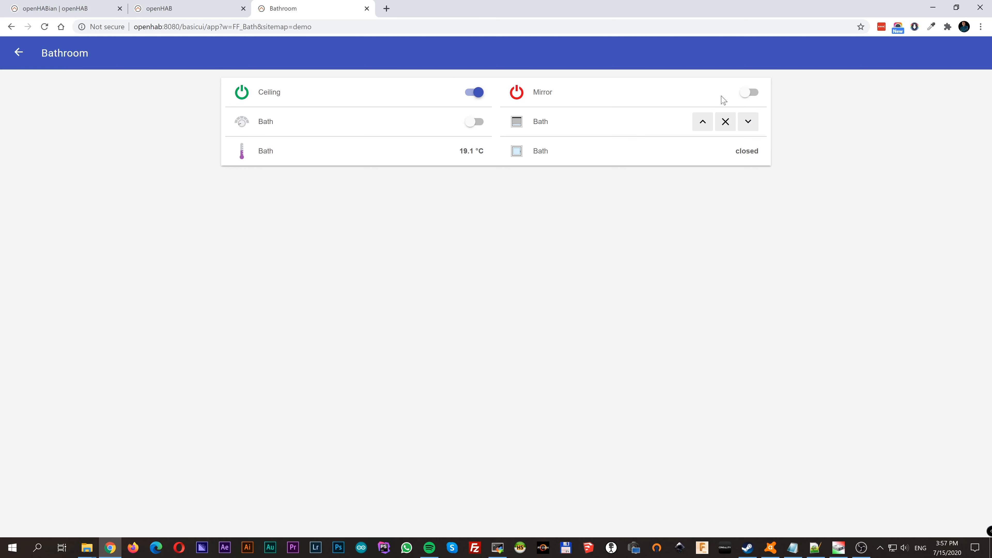
click(749, 93)
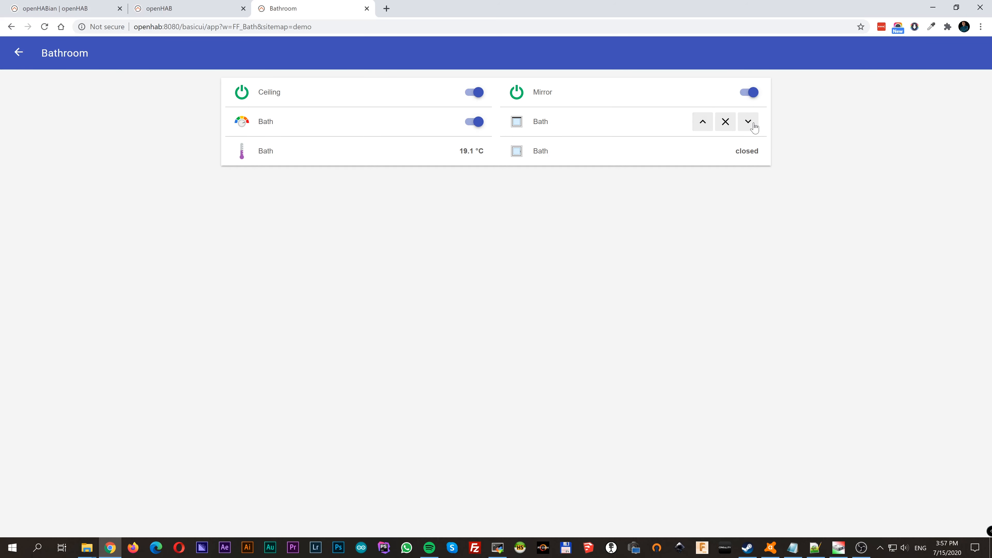
click(18, 52)
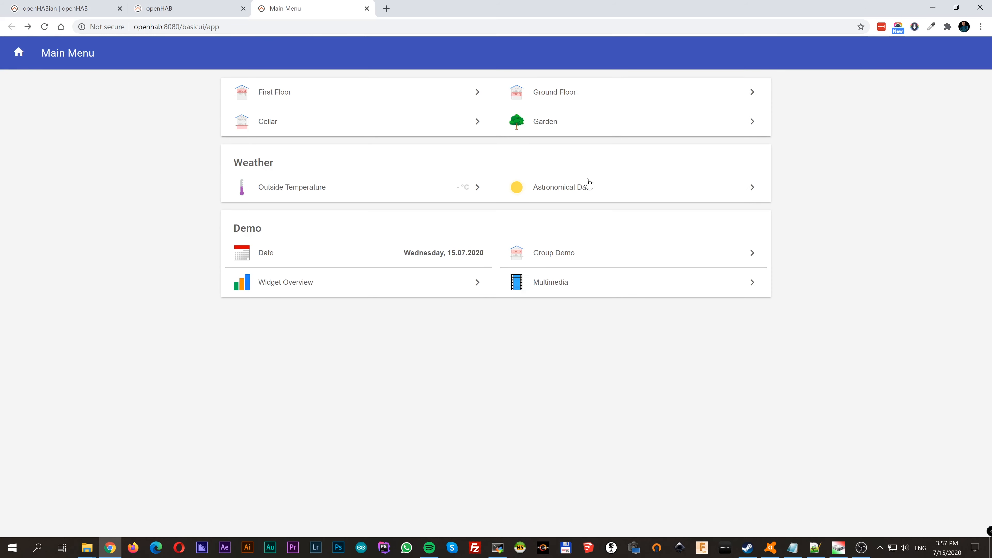
click(291, 187)
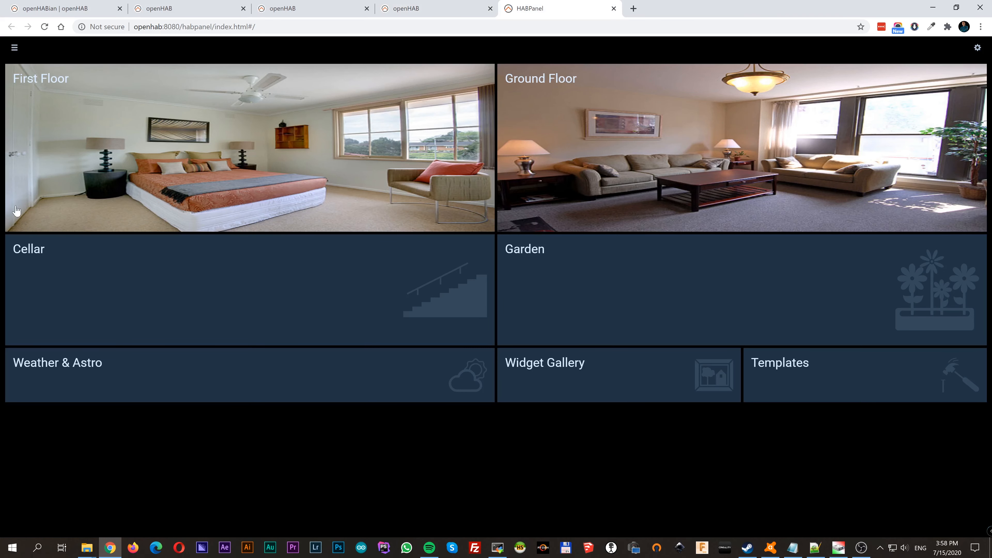
mouse_move(197, 167)
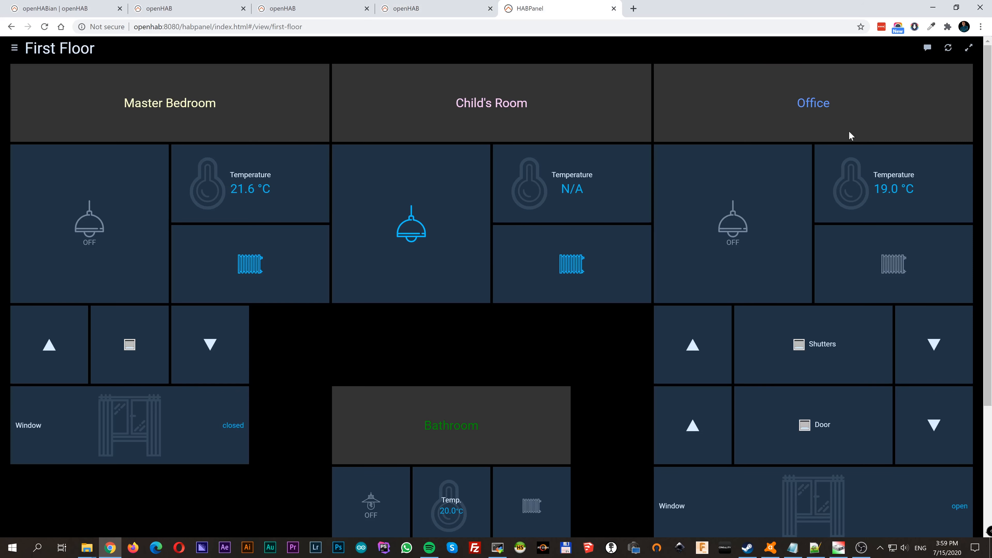
Step: Browse HABPanel's First Floor view, then revisit the Cellar dashboard from the side menu
scroll(down, 3)
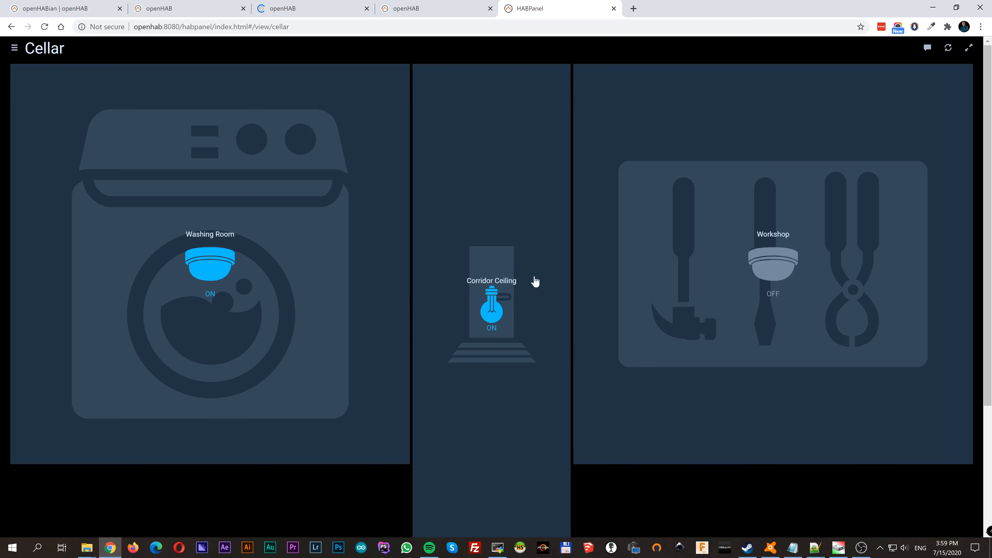
click(14, 48)
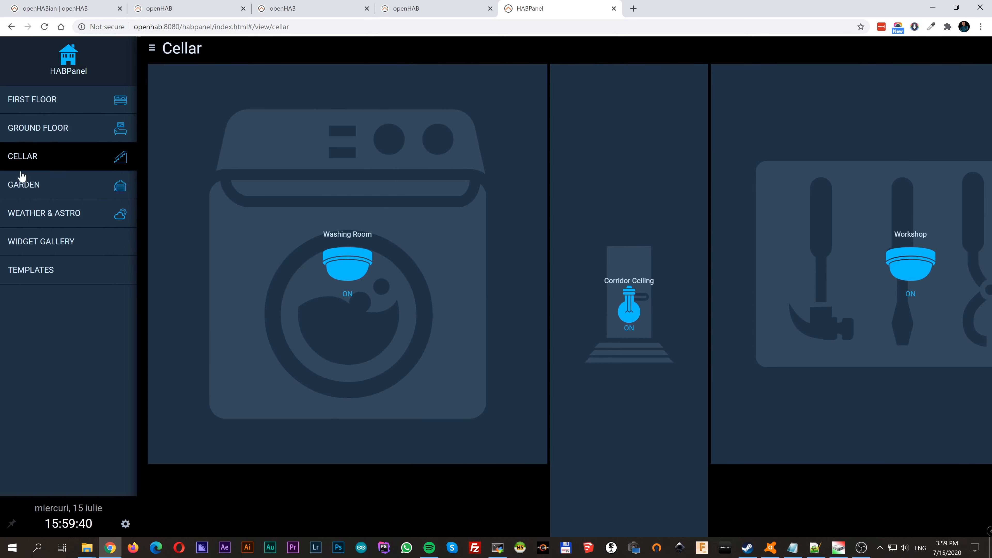
click(23, 184)
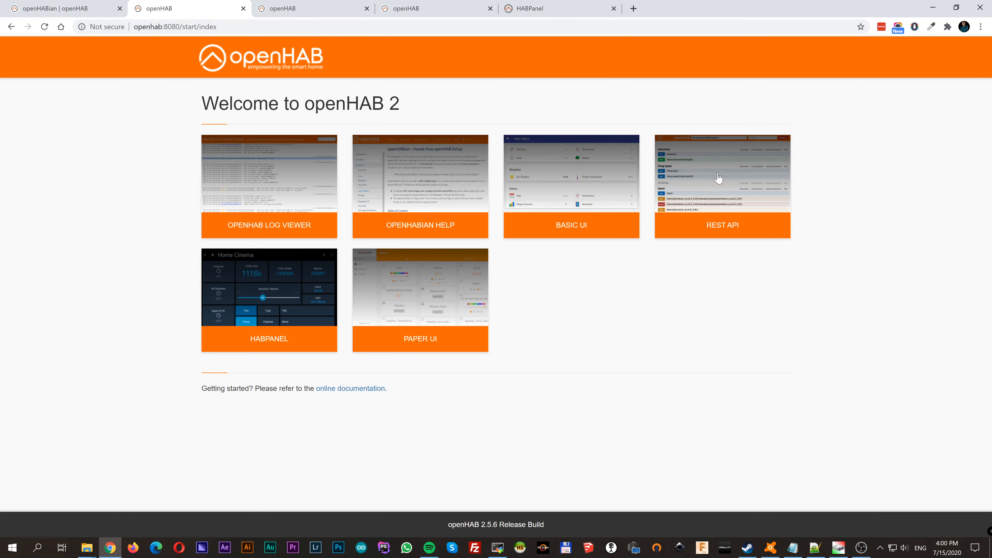
Step: View the REST API endpoint documentation, then return to the openHAB start page
click(722, 226)
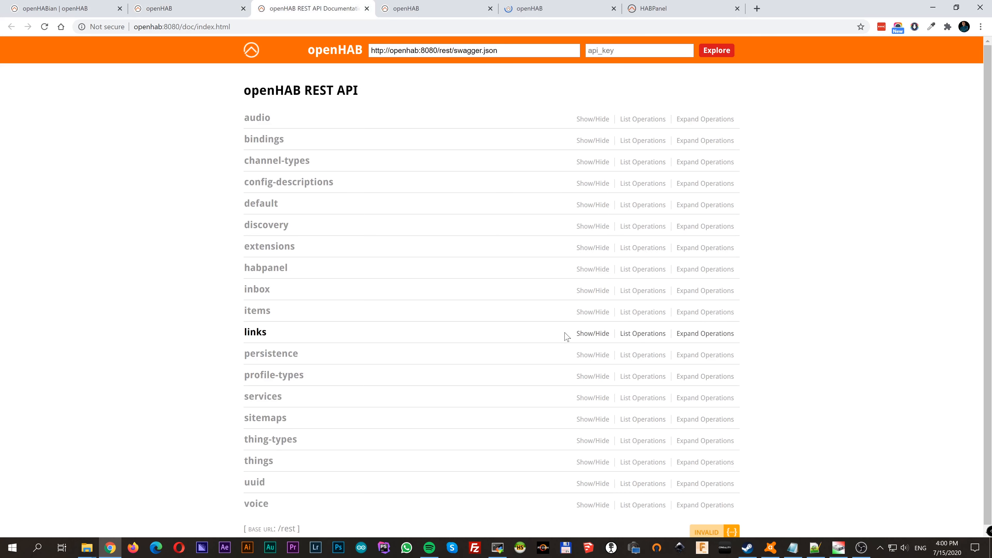
mouse_move(160, 8)
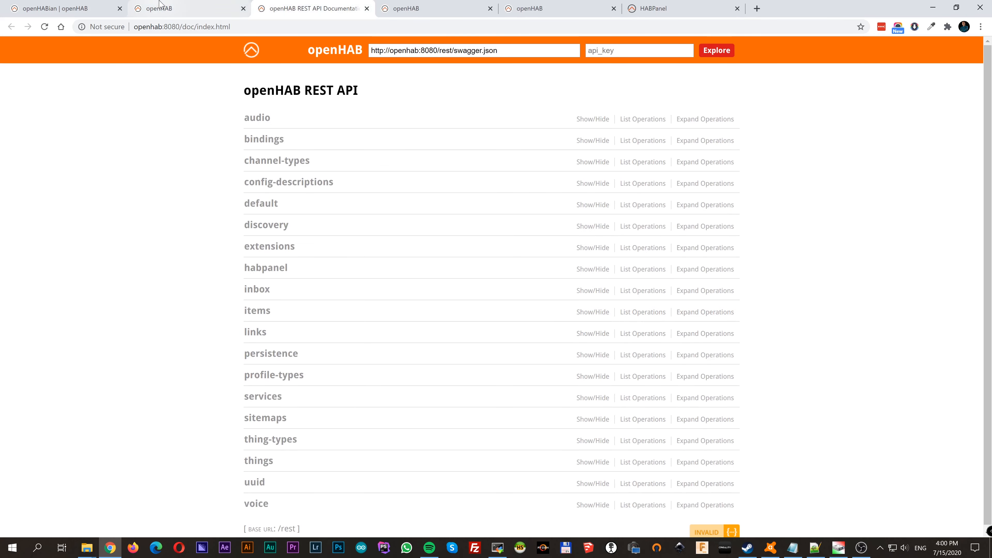
click(184, 8)
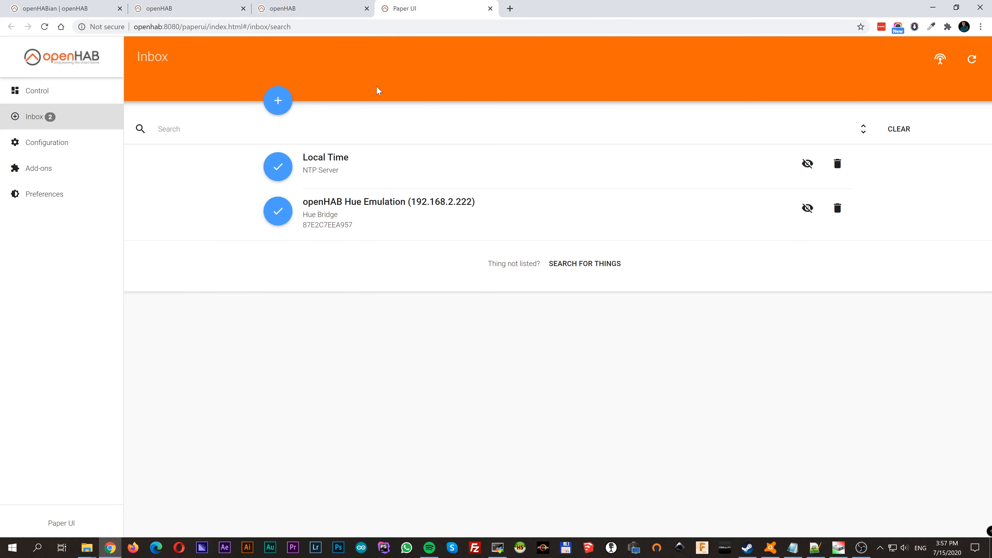
mouse_move(291, 217)
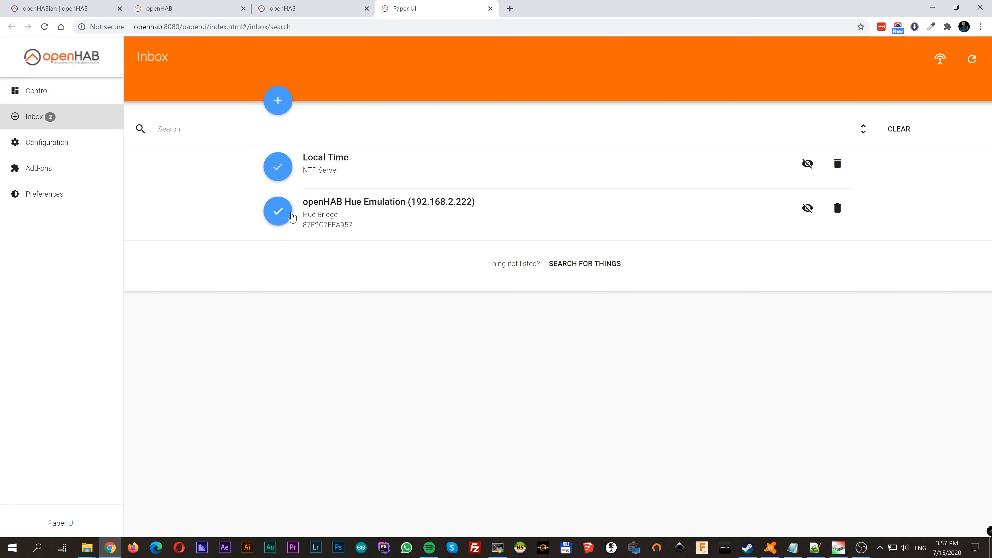
Step: Browse Paper UI Configuration: System, Bindings, then Services listing HomeKit Integration and Hue Emulation
click(46, 141)
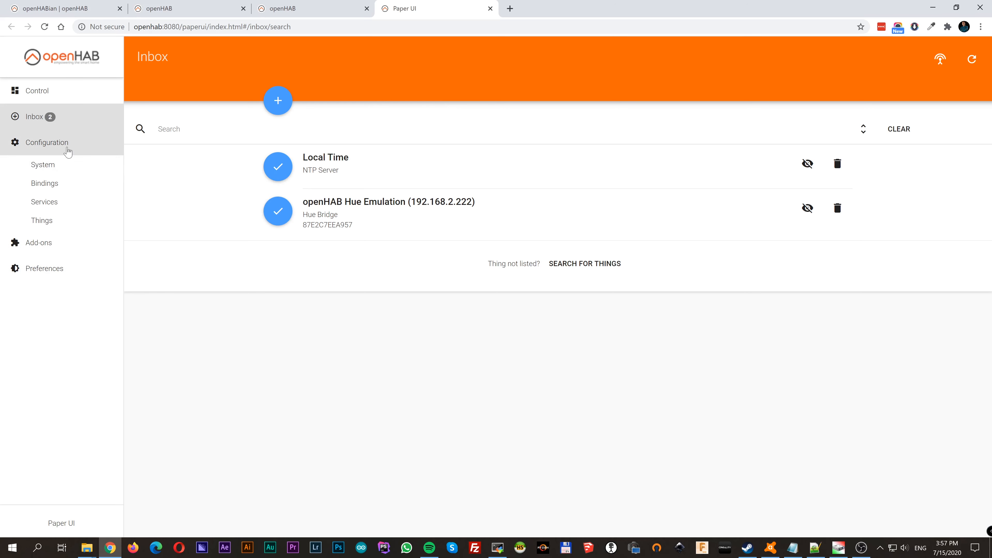
click(42, 164)
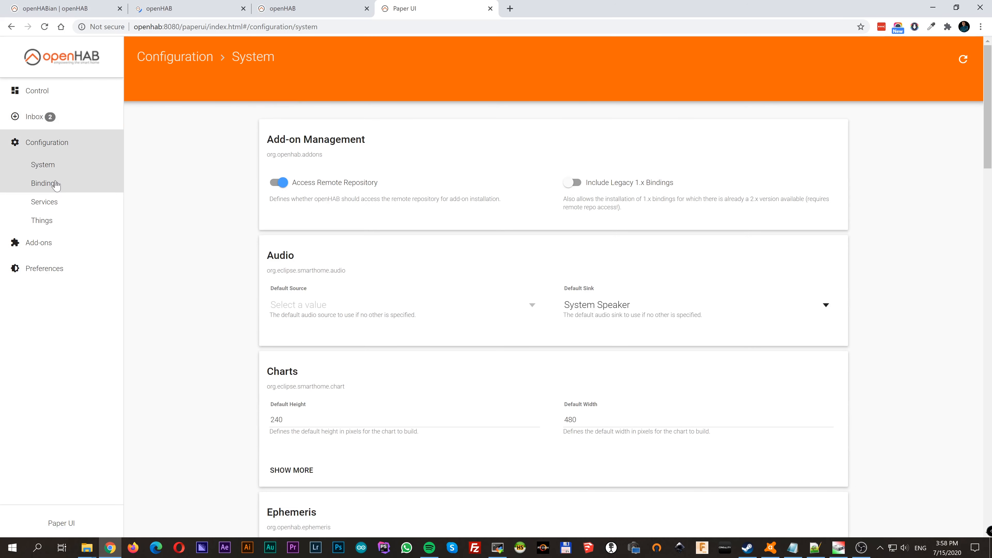
click(45, 184)
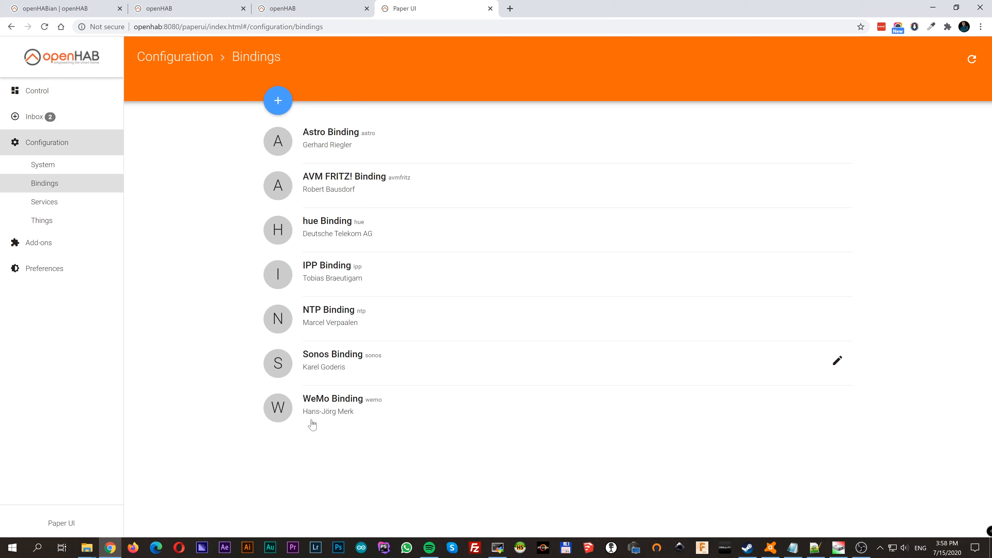
click(45, 202)
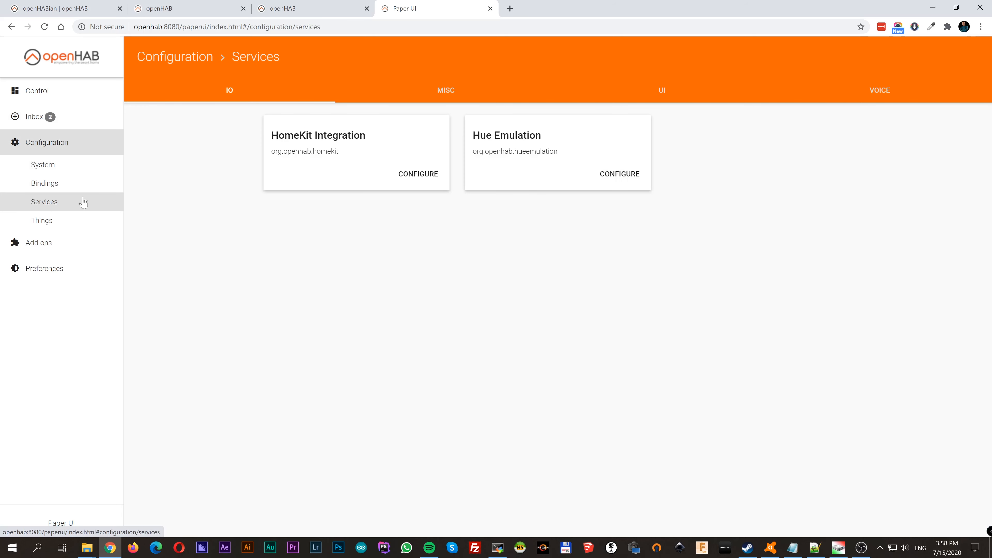
Step: Browse the Add-ons catalogue across Bindings, Misc and Transformations, then show the language Preferences
click(37, 242)
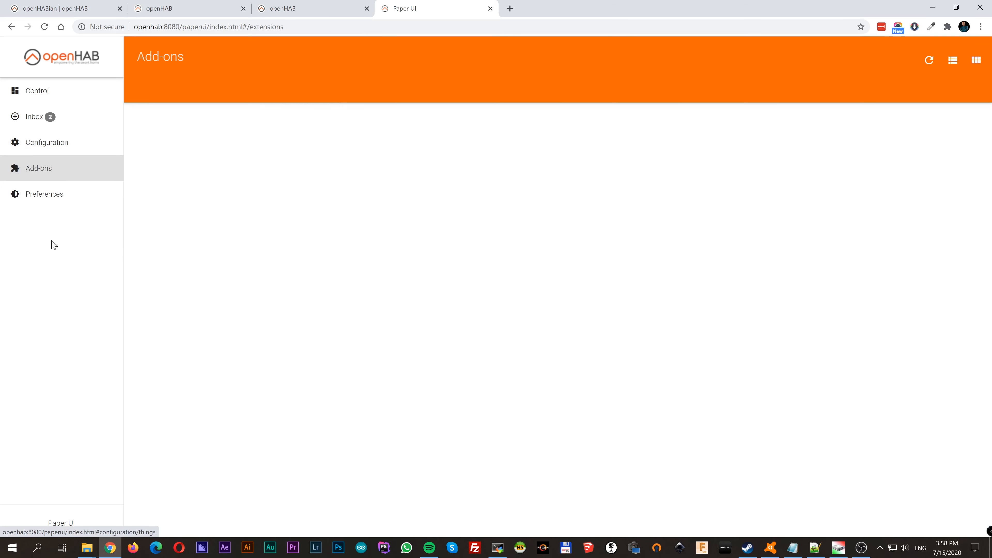
click(929, 60)
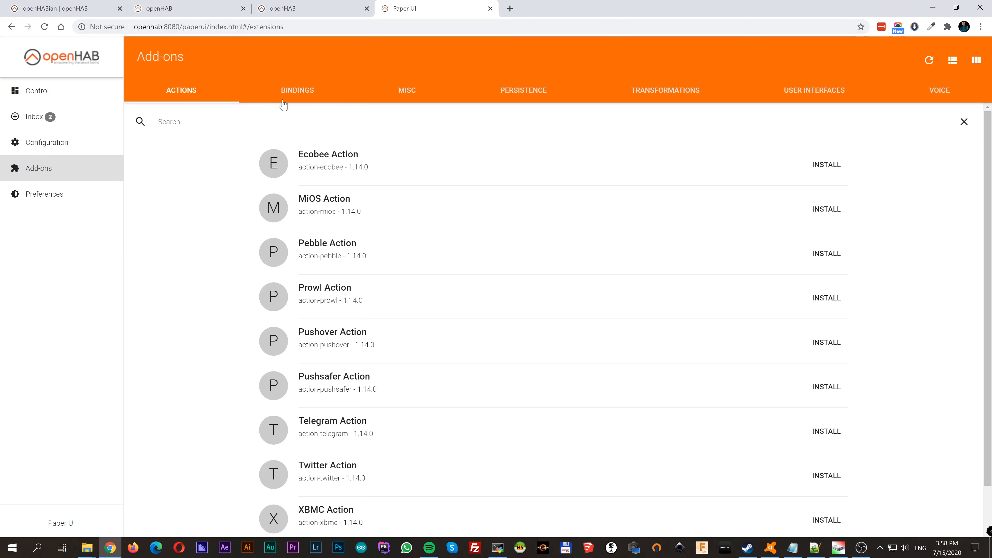
mouse_move(324, 84)
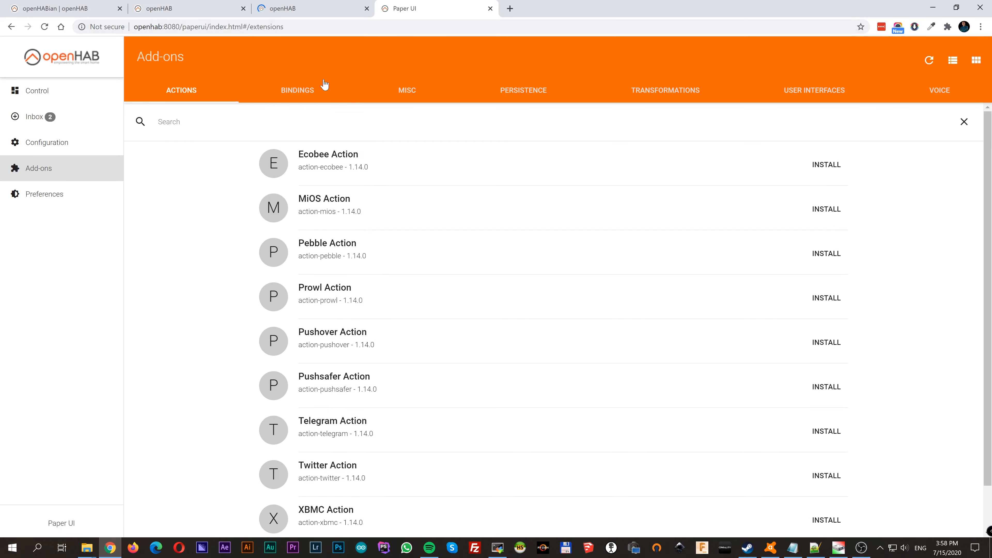
click(296, 90)
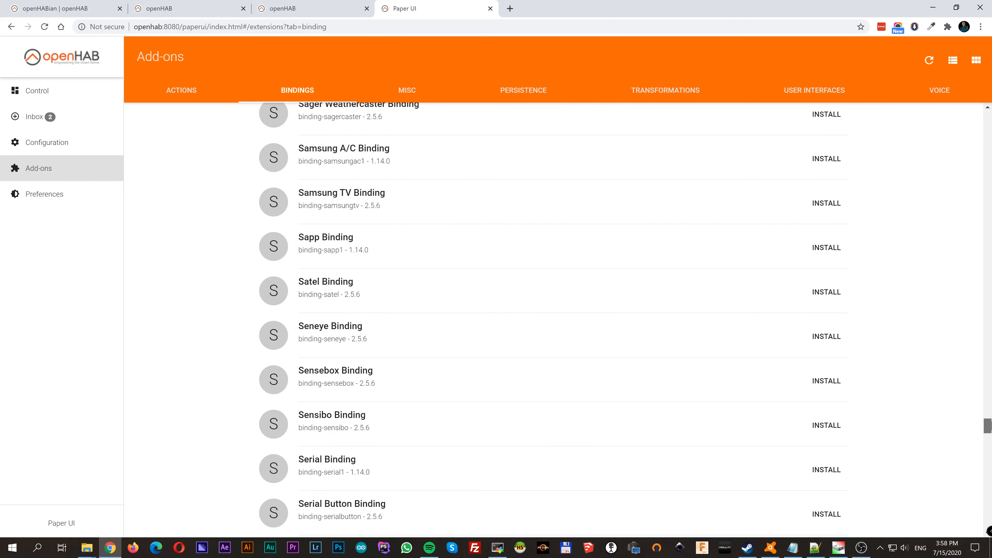
click(407, 90)
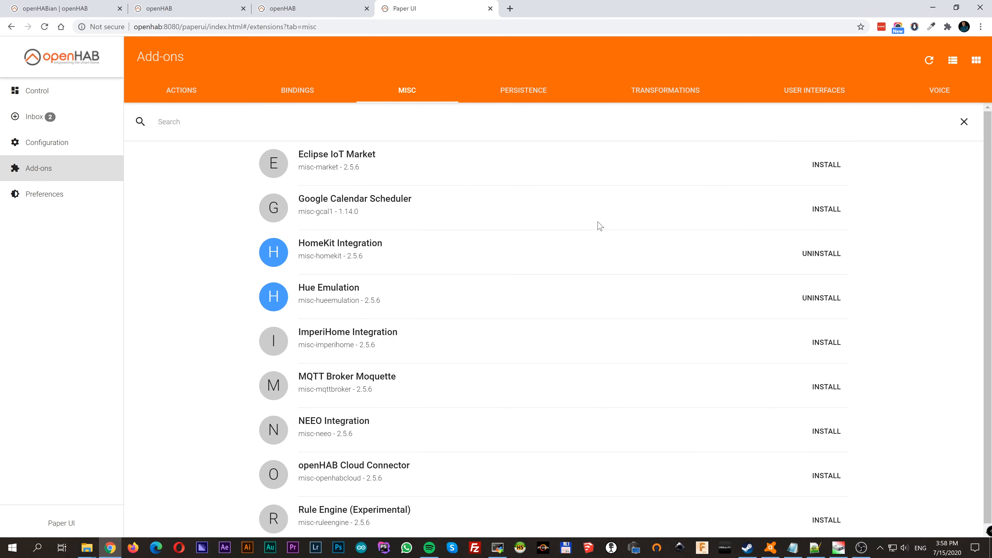
click(665, 90)
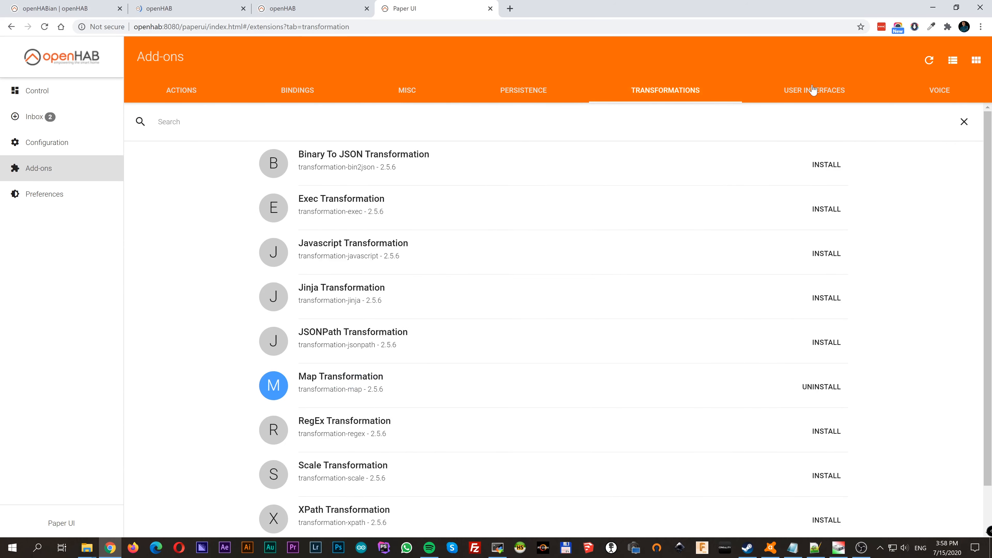
click(44, 194)
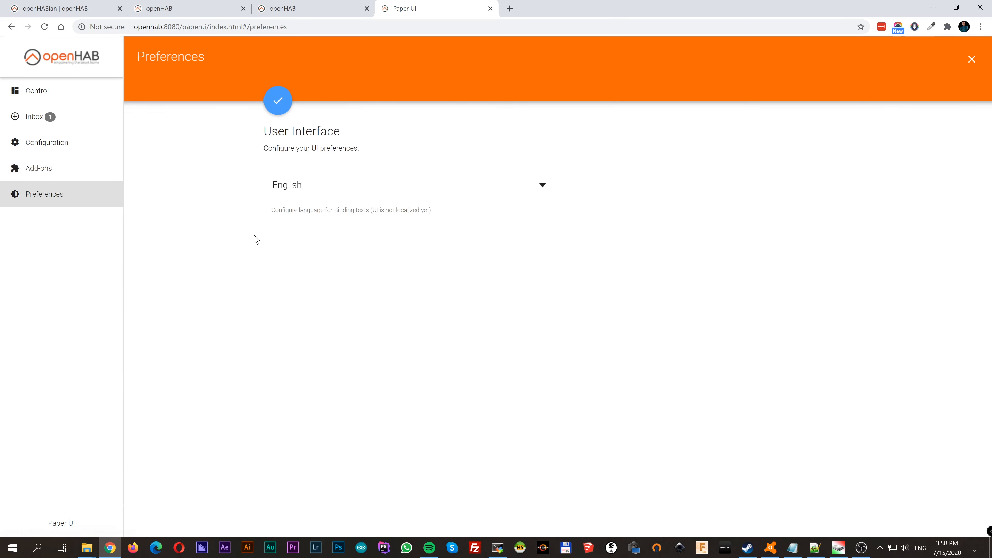